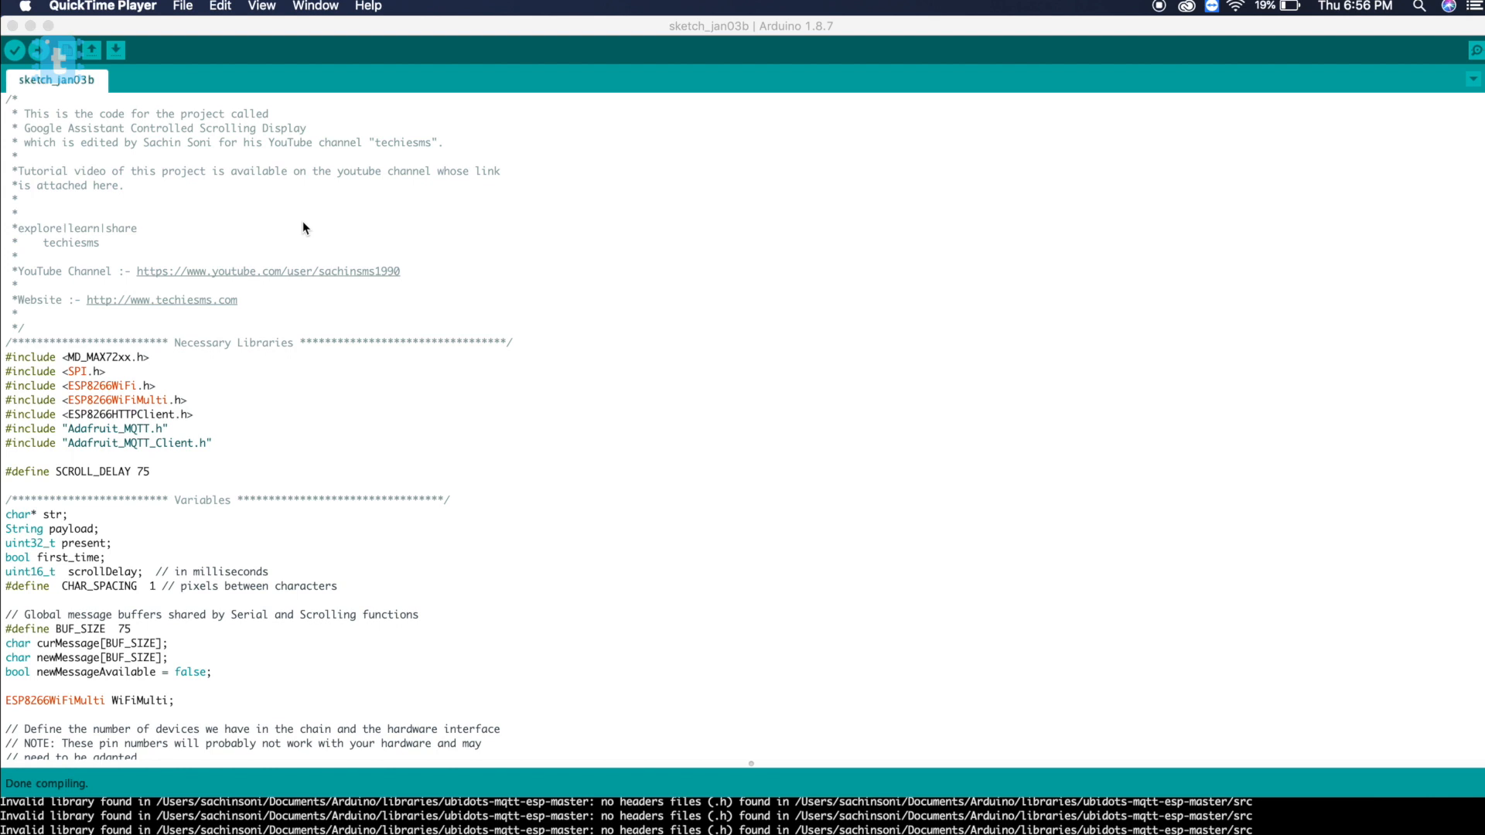
{"action": "mouse_move", "coordinate": [14, 50]}
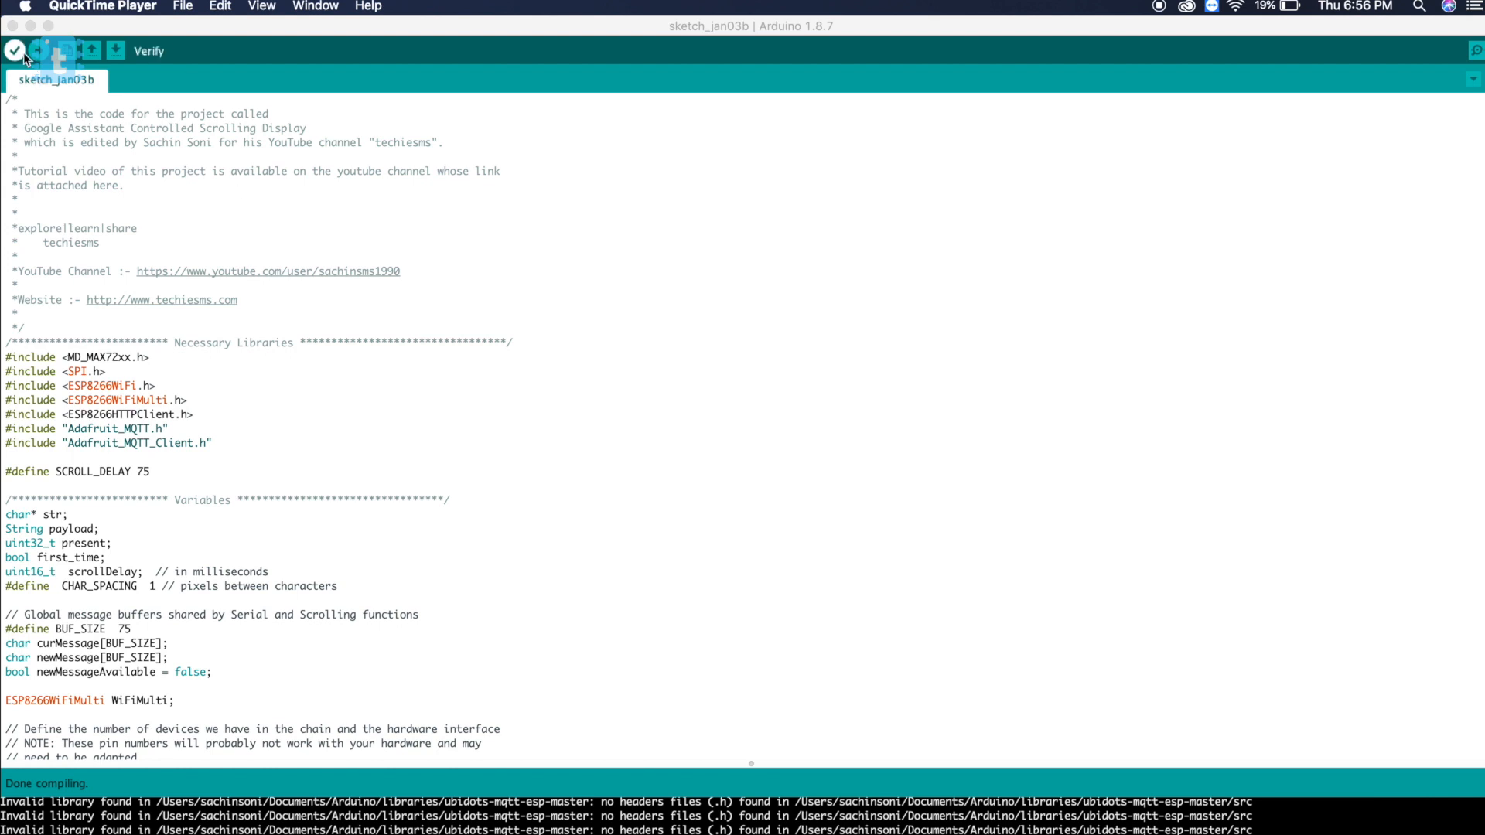
- Verify the sketch, then bring up MD_MAX72XX-master.zip in the GitHub repository
{"action": "left_click", "coordinate": [14, 50]}
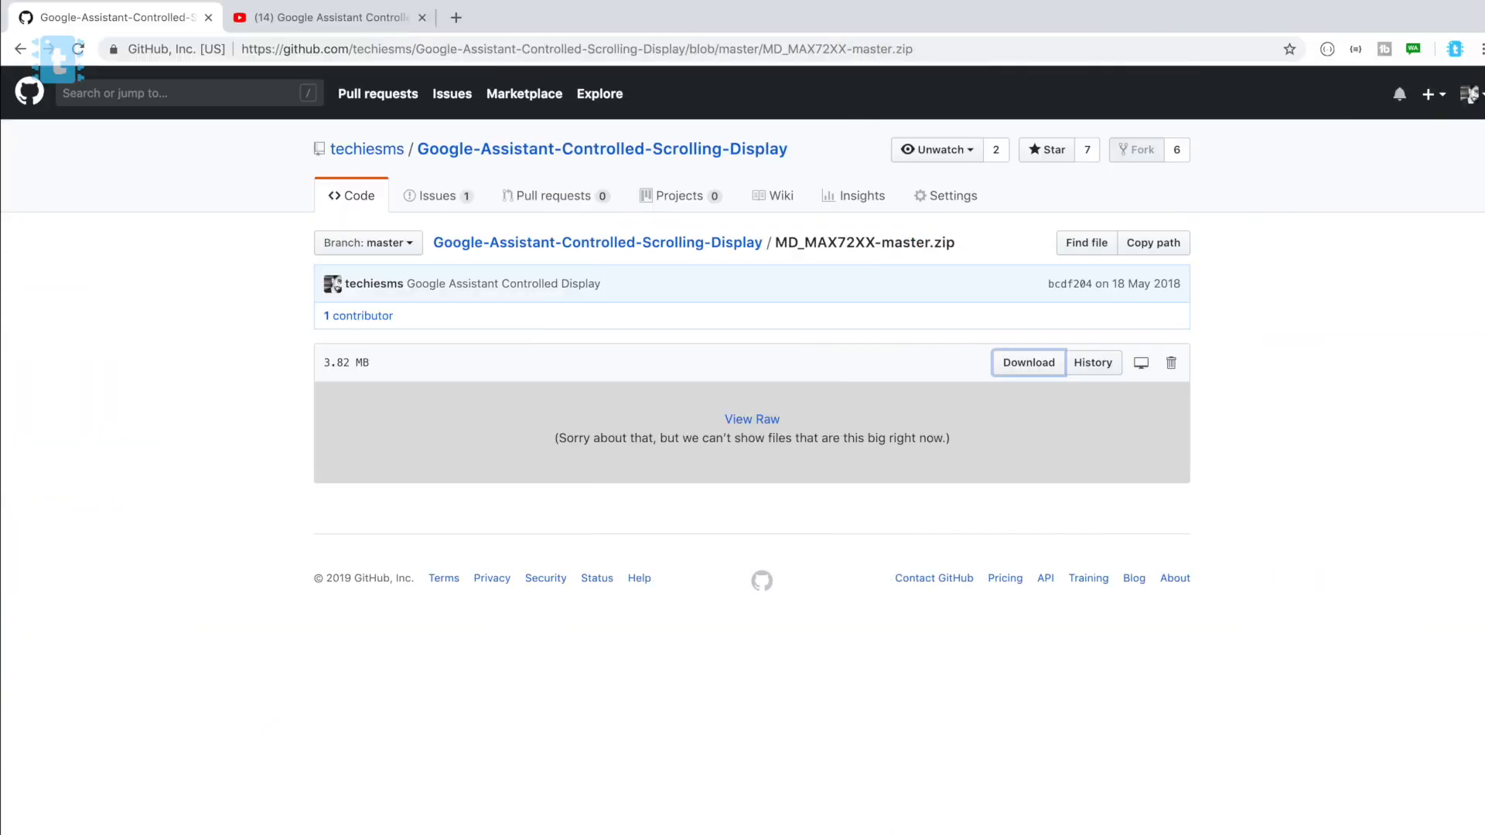
{"action": "left_click", "coordinate": [322, 17]}
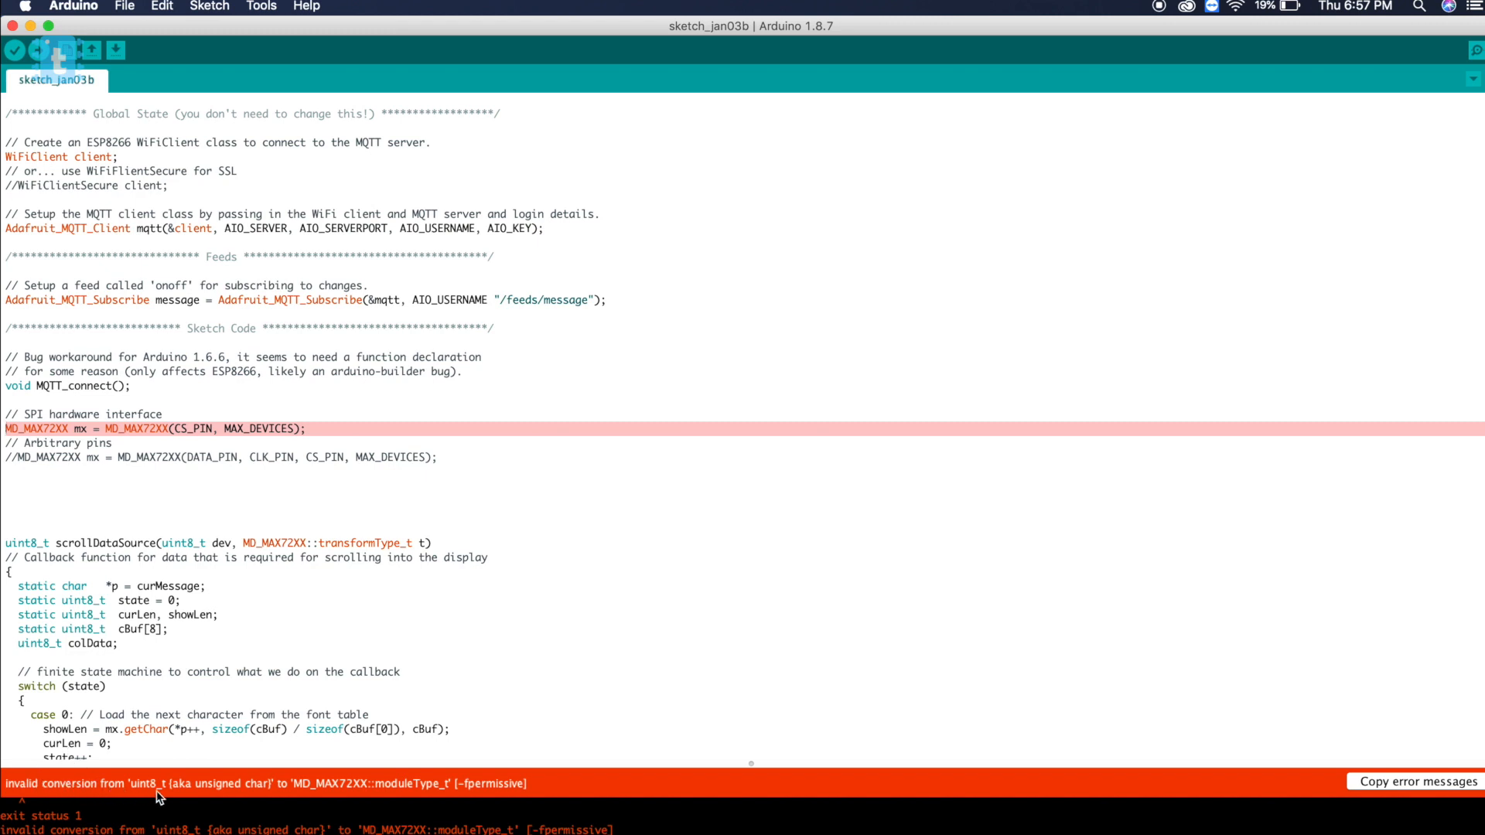
{"action": "mouse_move", "coordinate": [324, 795]}
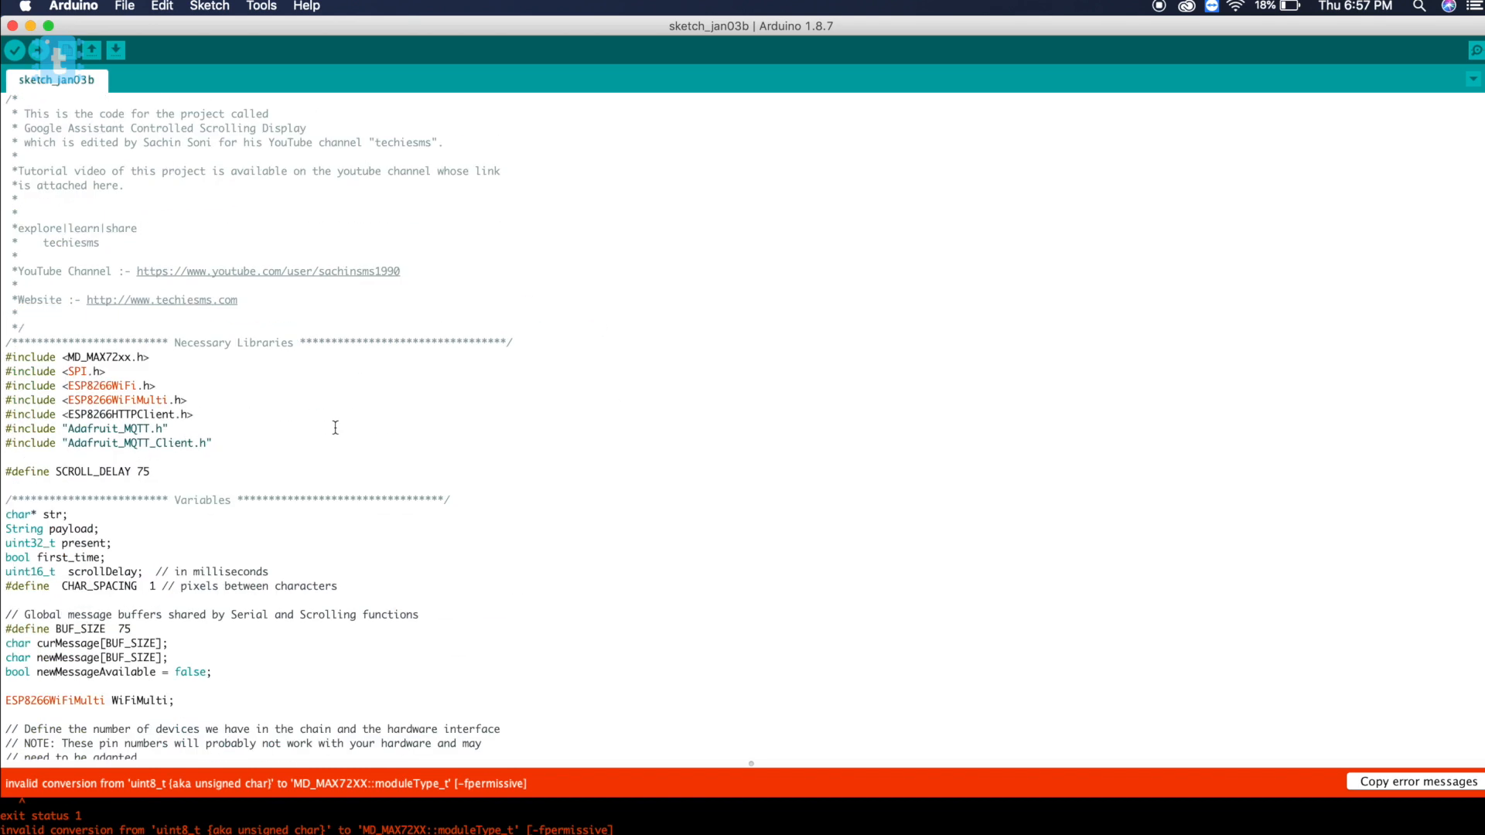
{"action": "double_click", "coordinate": [107, 428]}
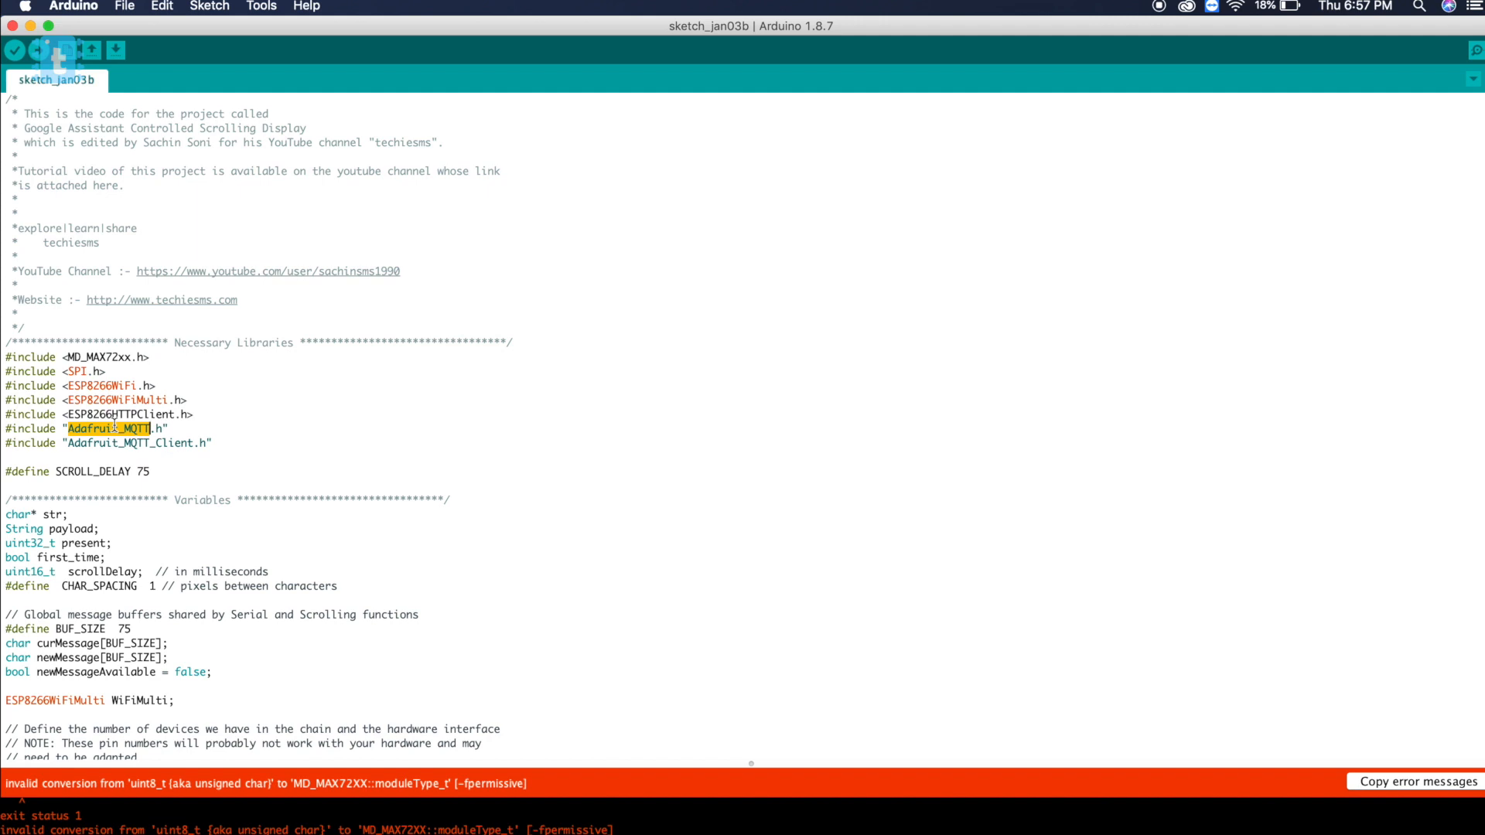
{"action": "double_click", "coordinate": [95, 357]}
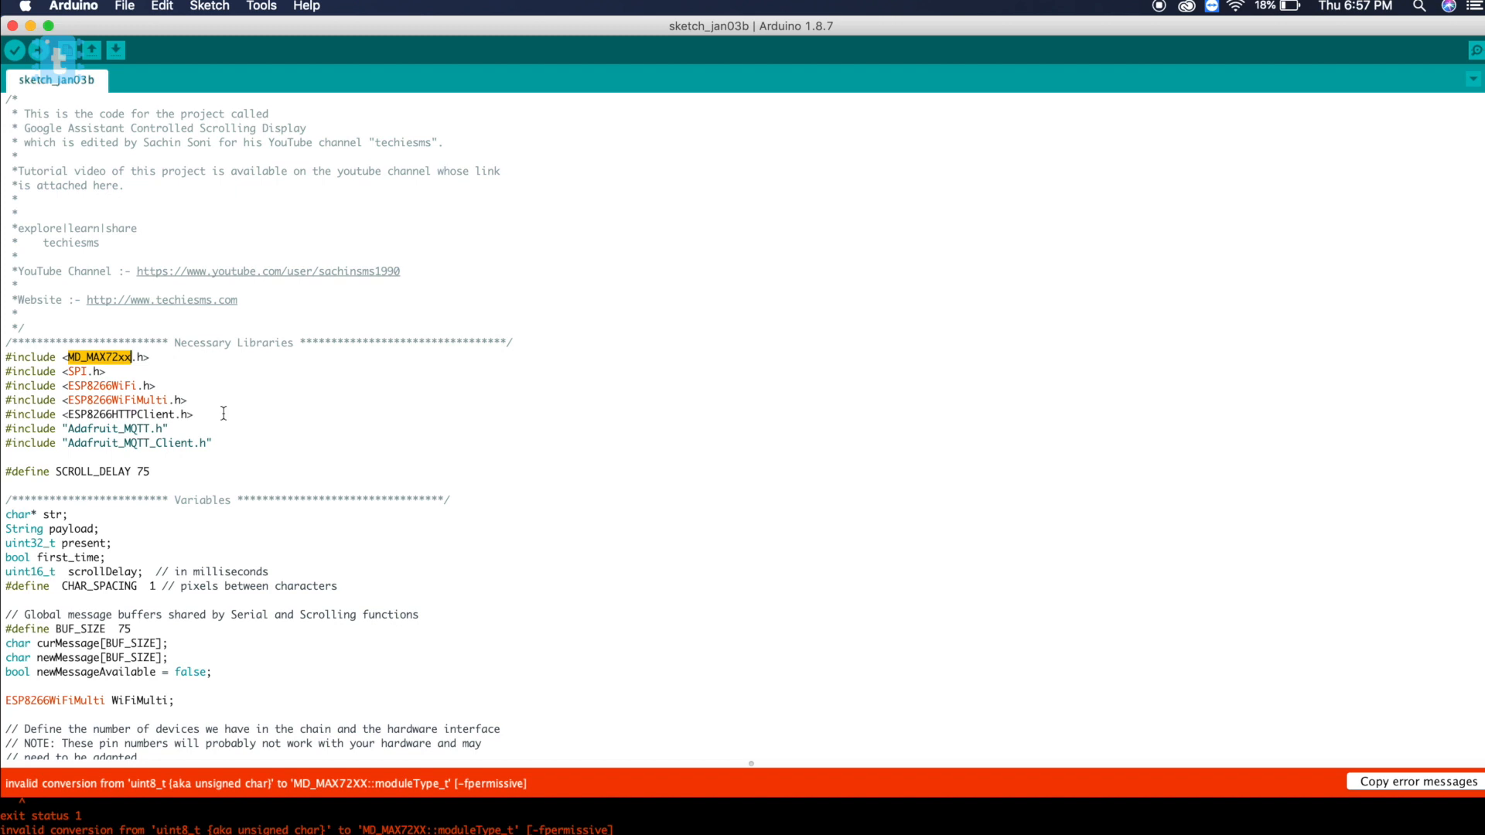
{"action": "left_click", "coordinate": [124, 7]}
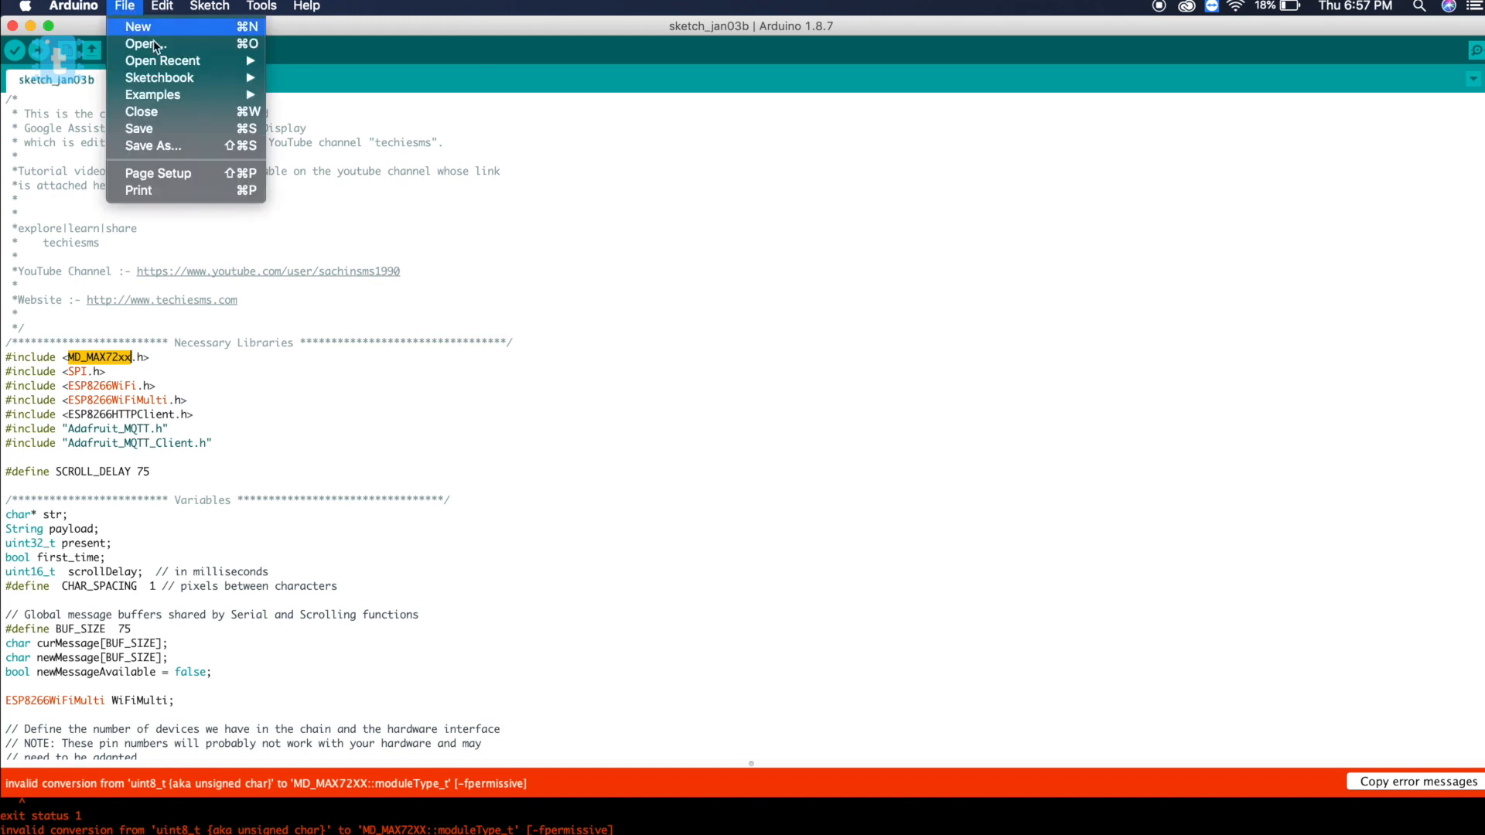
{"action": "mouse_move", "coordinate": [153, 95]}
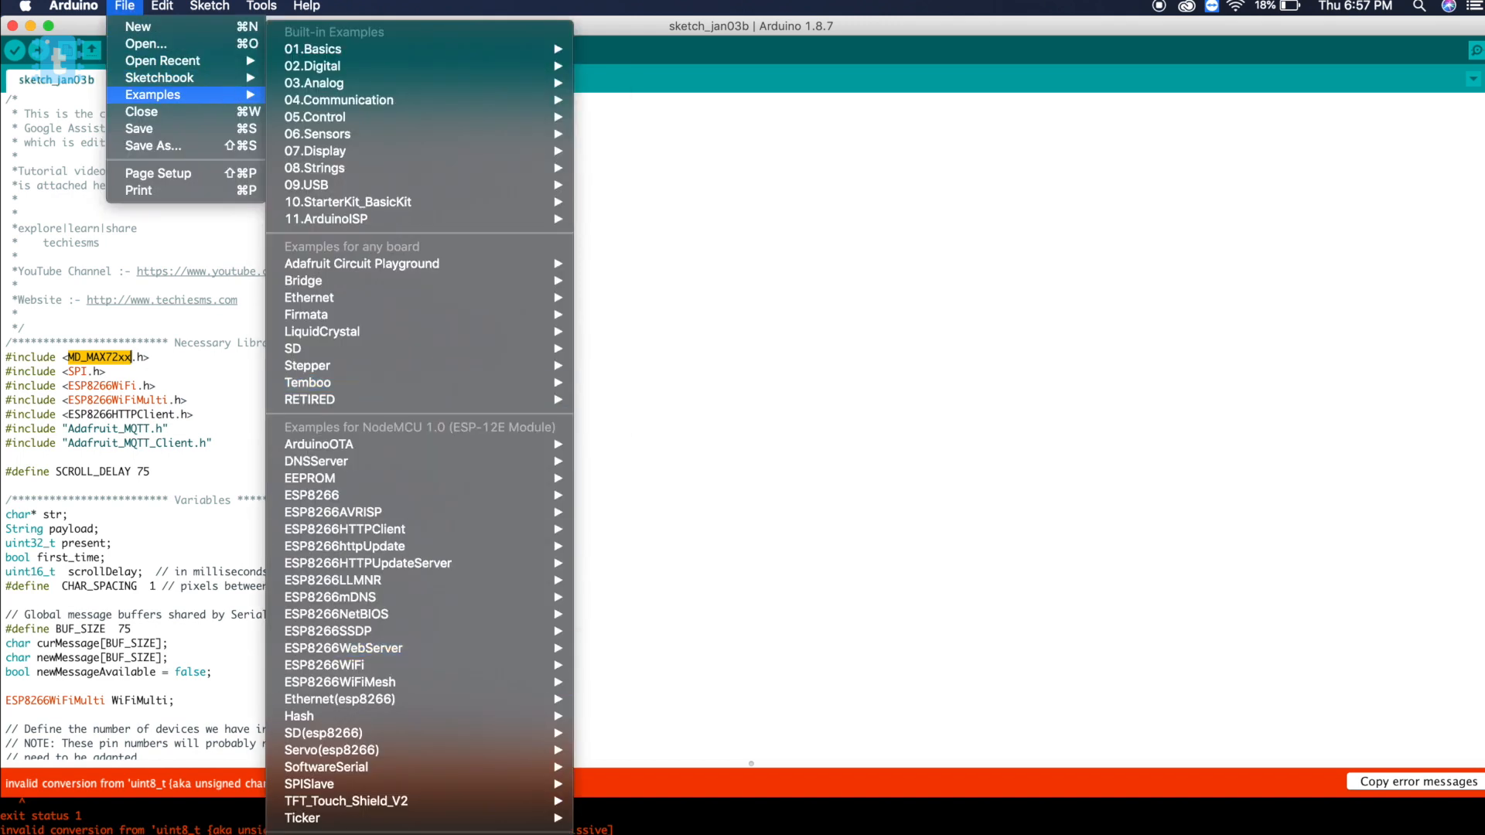
{"action": "mouse_move", "coordinate": [360, 760]}
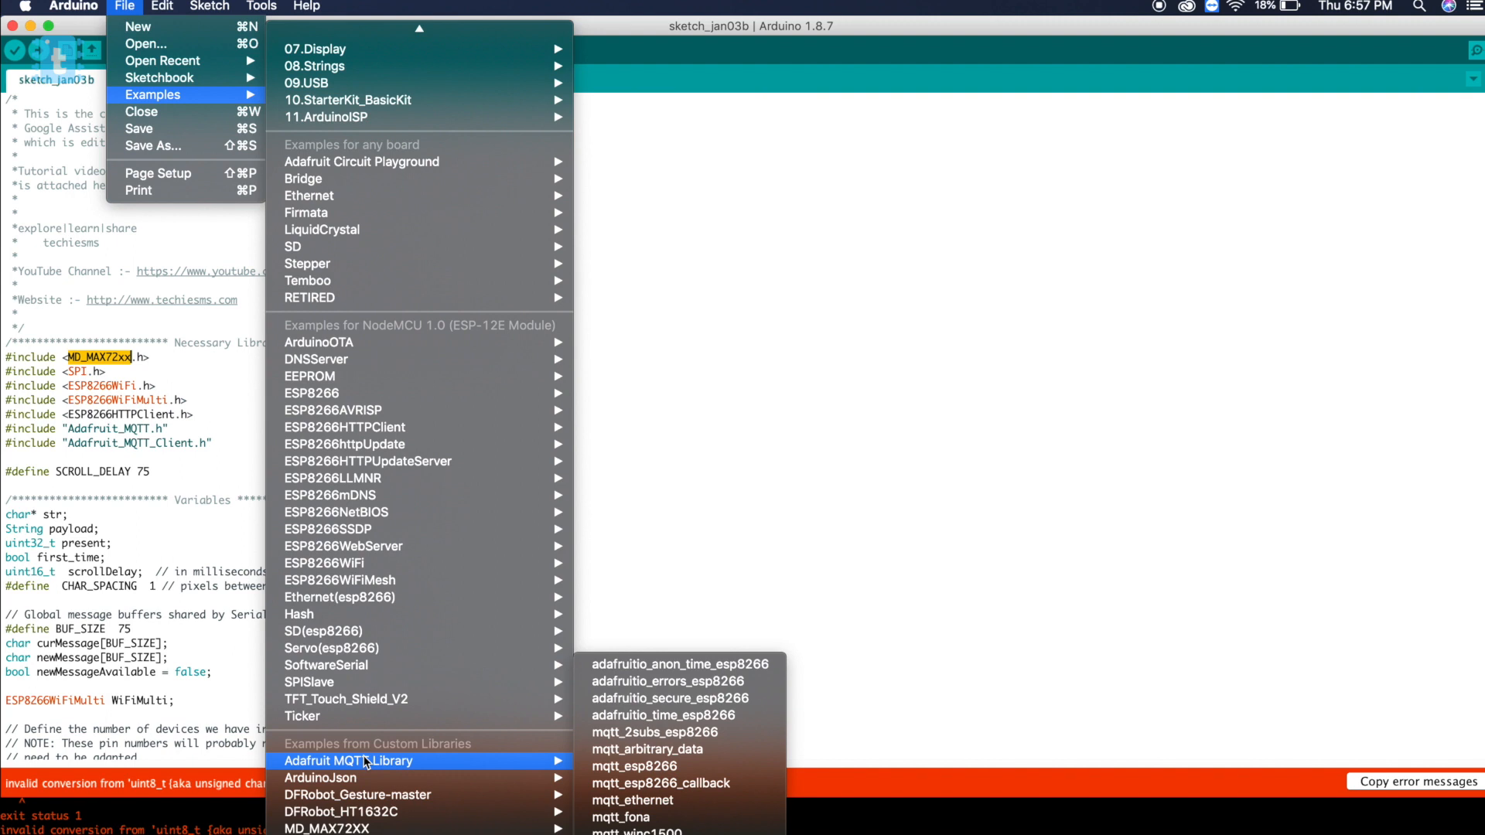
{"action": "mouse_move", "coordinate": [326, 828]}
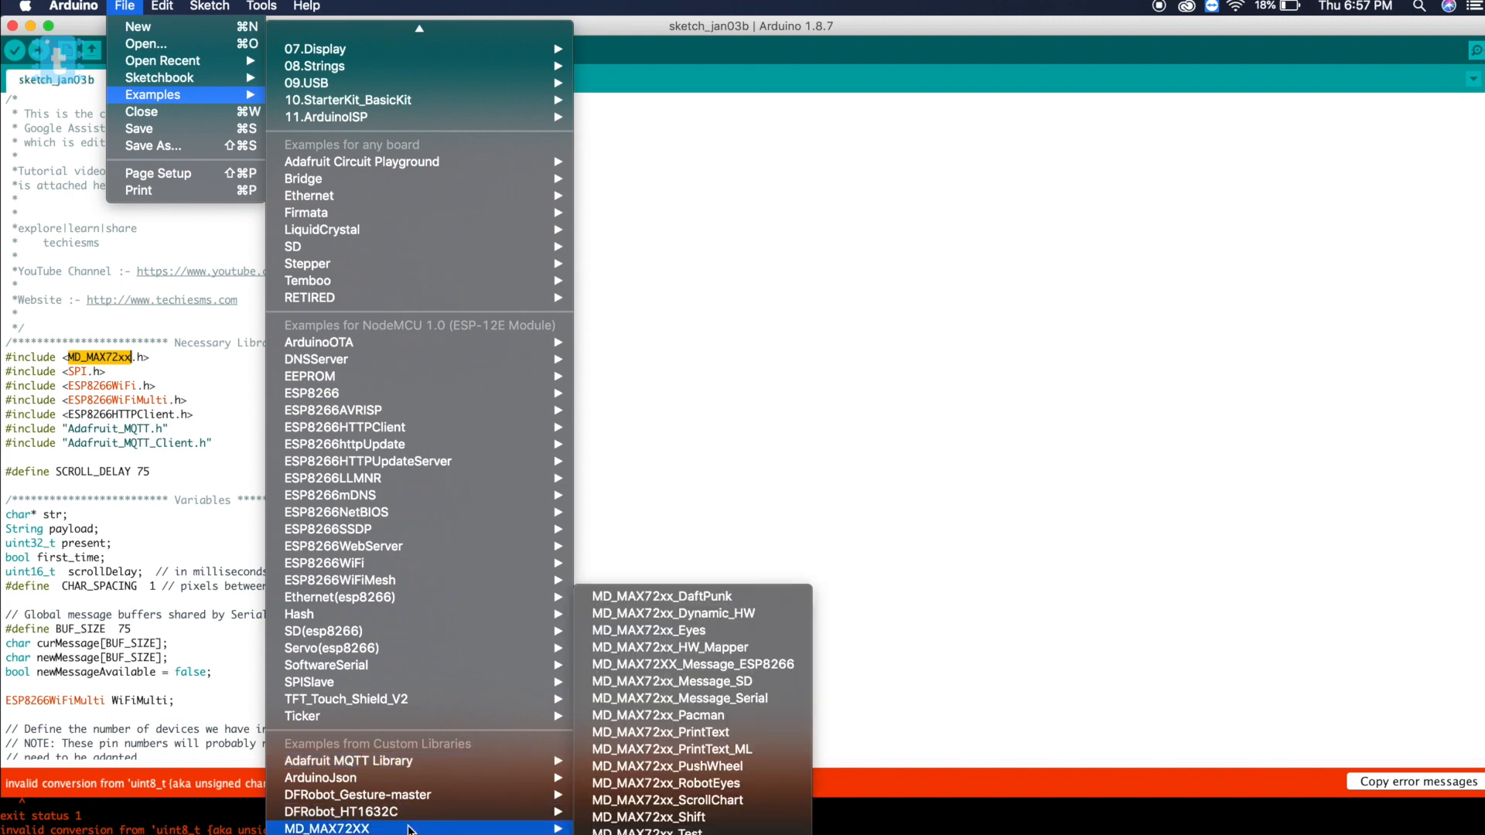
{"action": "mouse_move", "coordinate": [393, 828]}
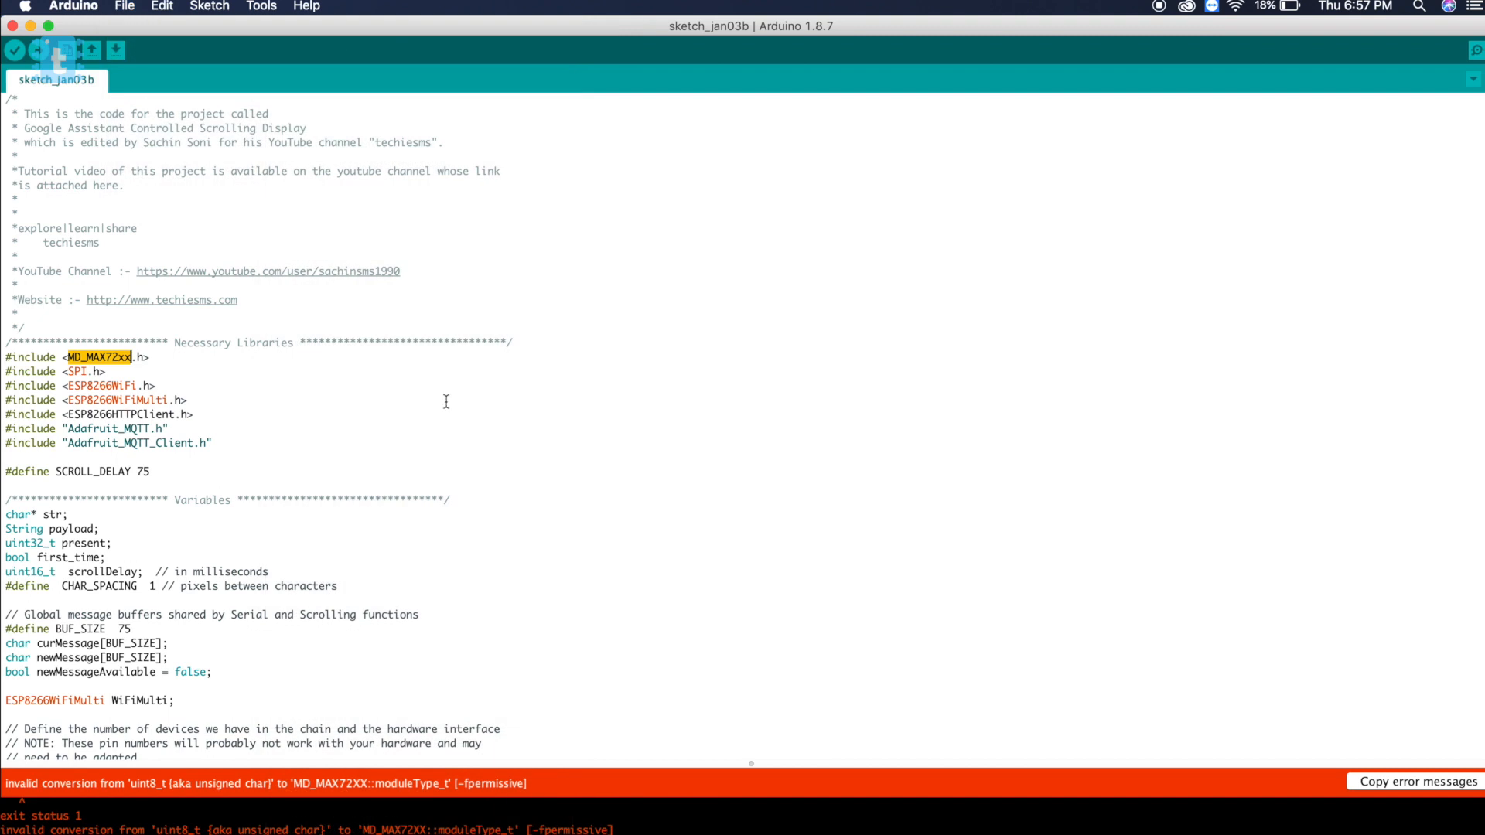
{"action": "scroll", "scroll_direction": "down", "scroll_amount": 3}
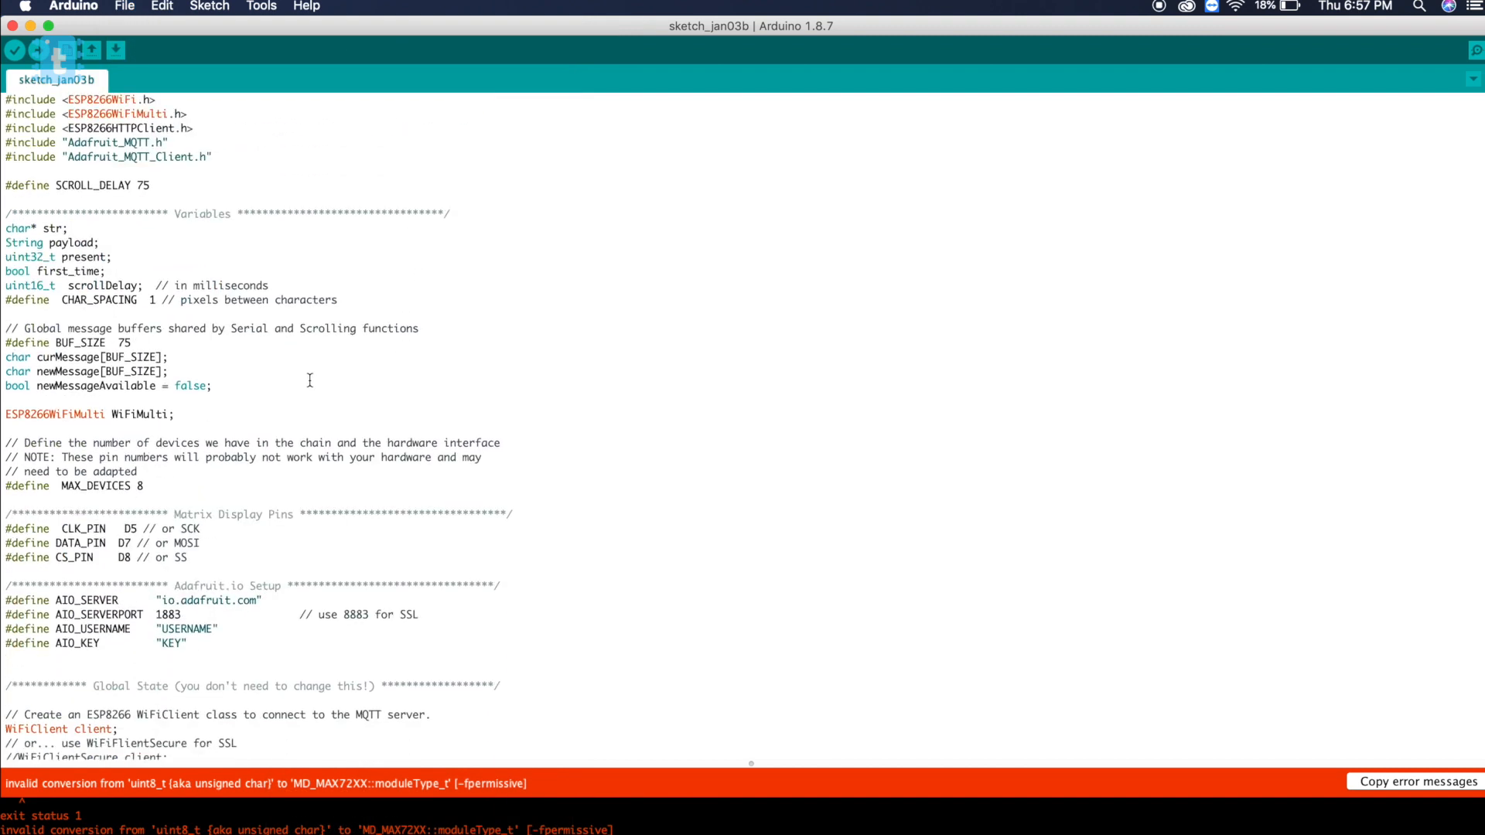
{"action": "scroll", "scroll_direction": "down", "scroll_amount": 3}
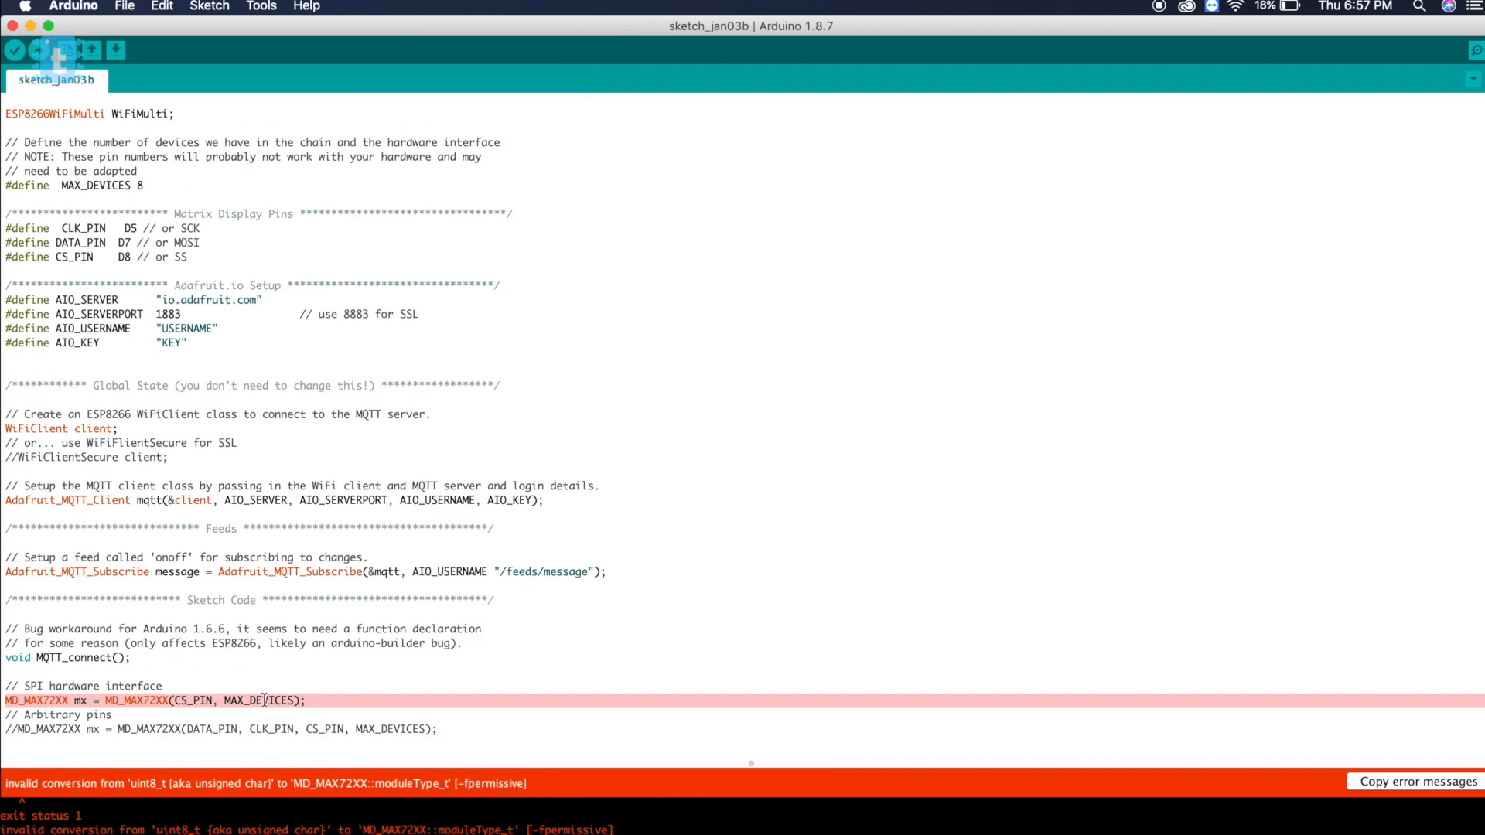
{"action": "mouse_move", "coordinate": [349, 425]}
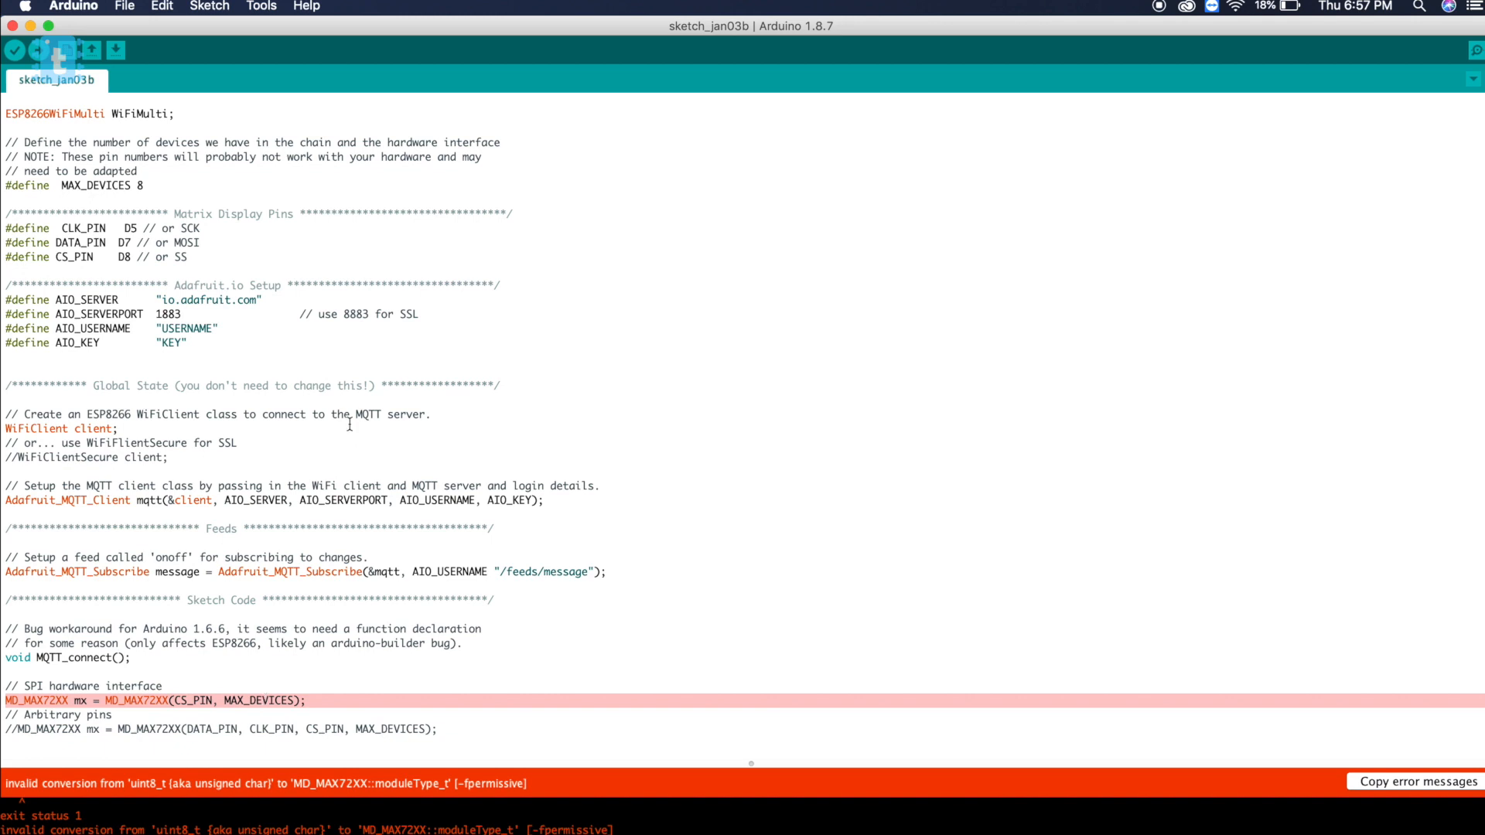
{"action": "scroll", "scroll_direction": "up", "scroll_amount": 3}
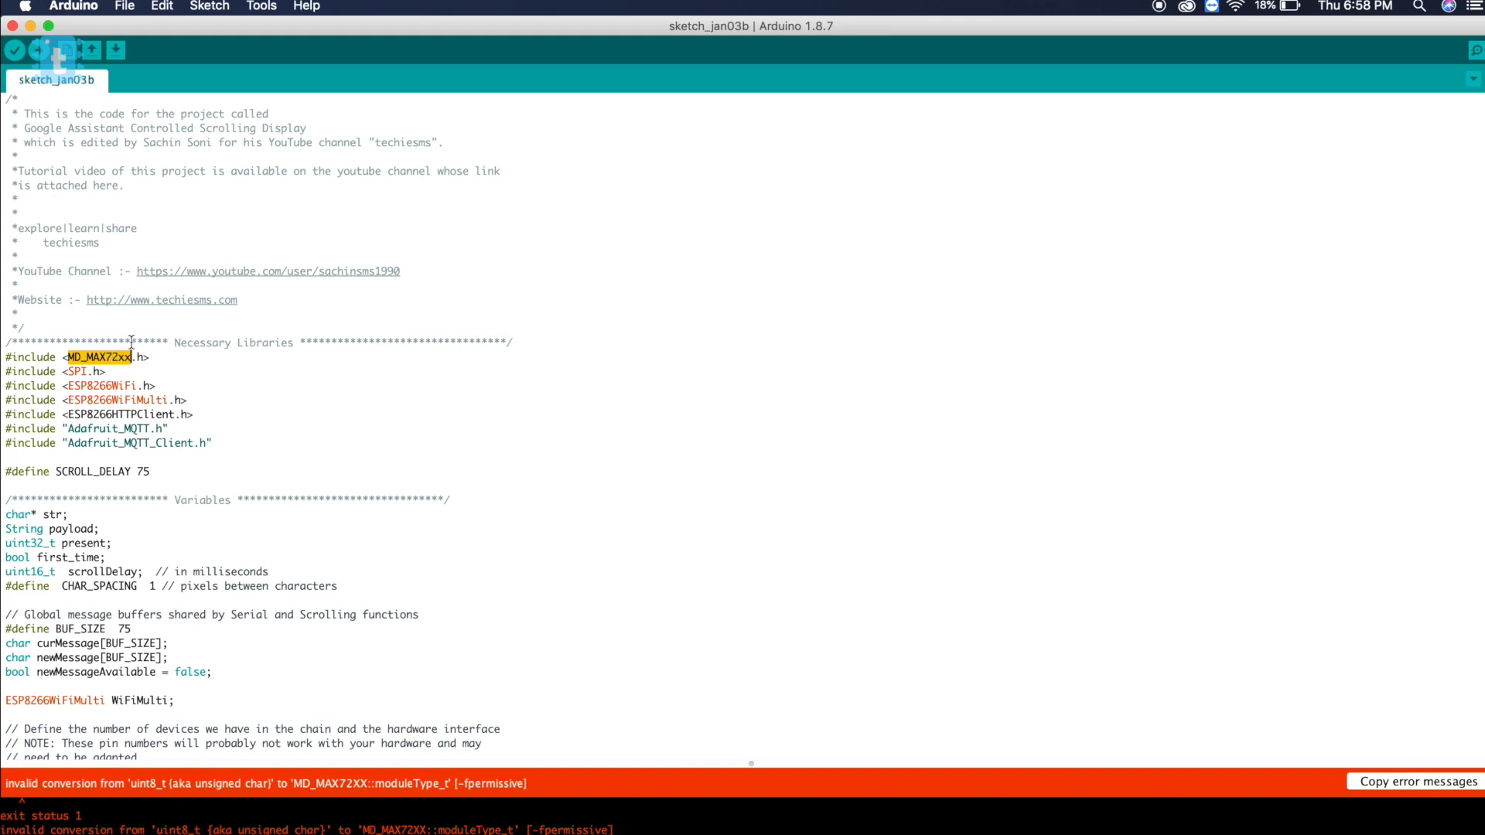
{"action": "mouse_move", "coordinate": [142, 338]}
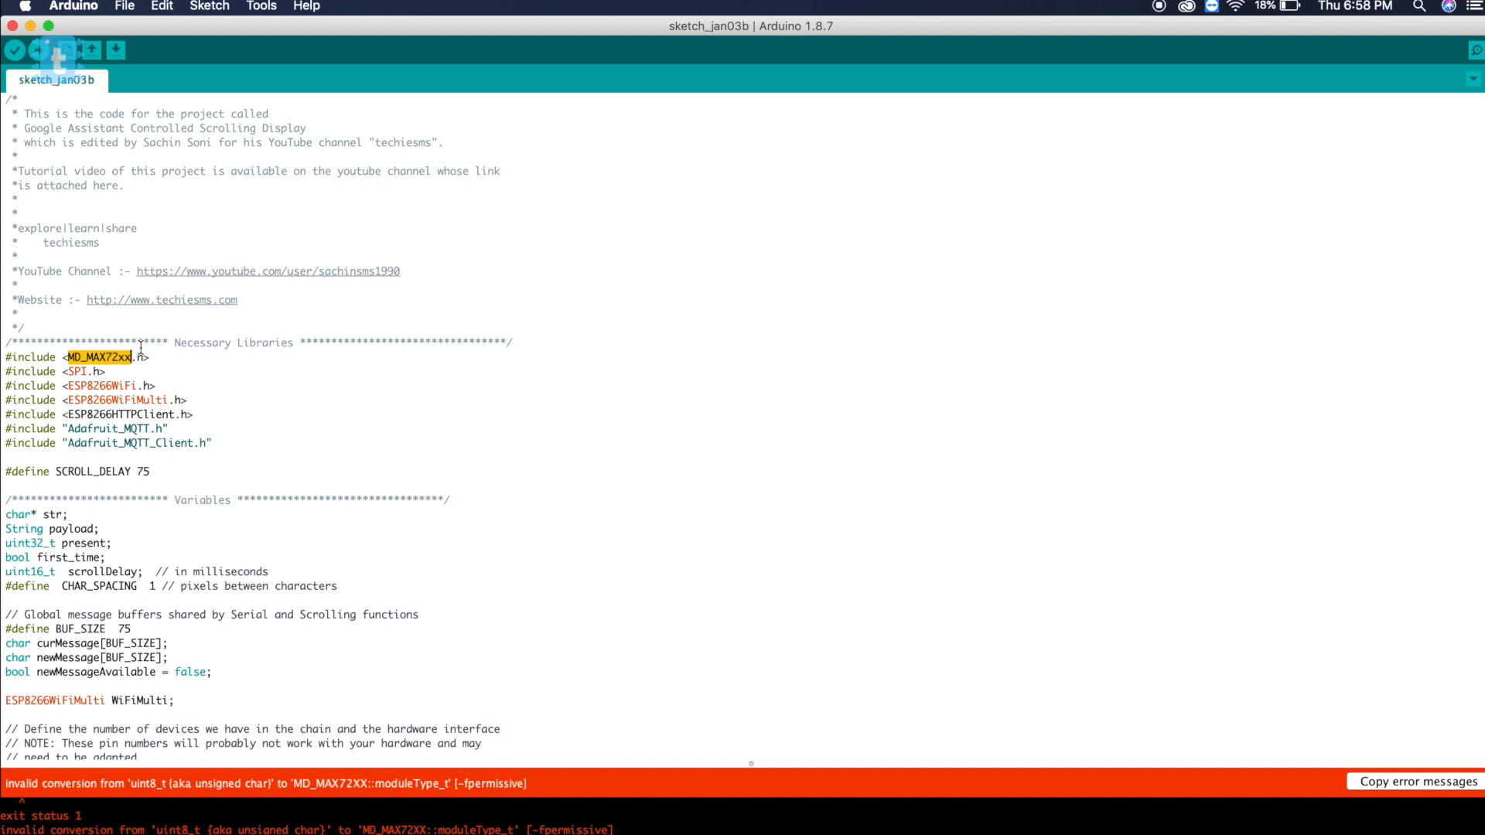
{"action": "left_click", "coordinate": [73, 7]}
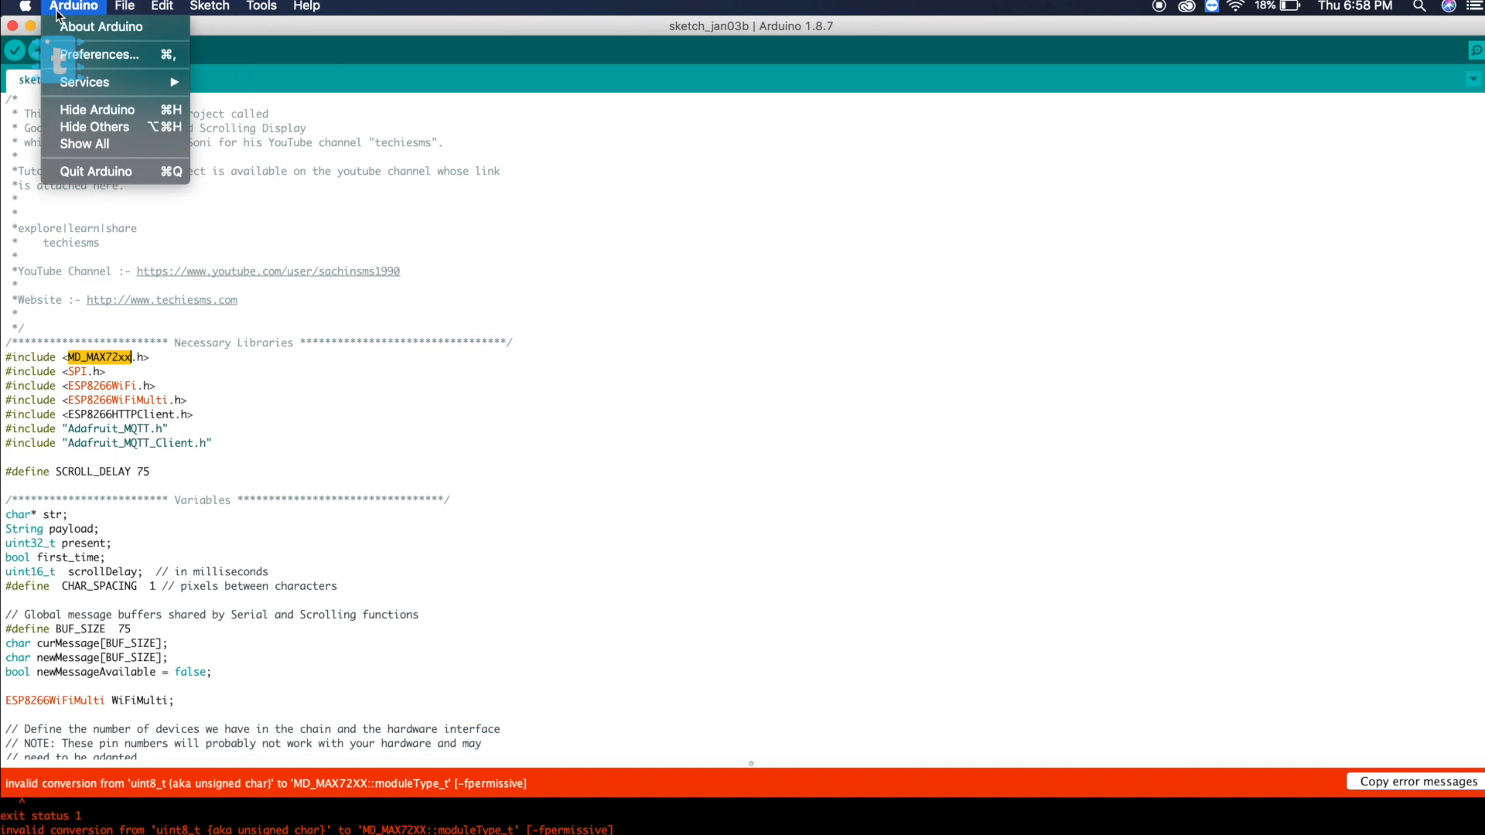
{"action": "left_click", "coordinate": [103, 54]}
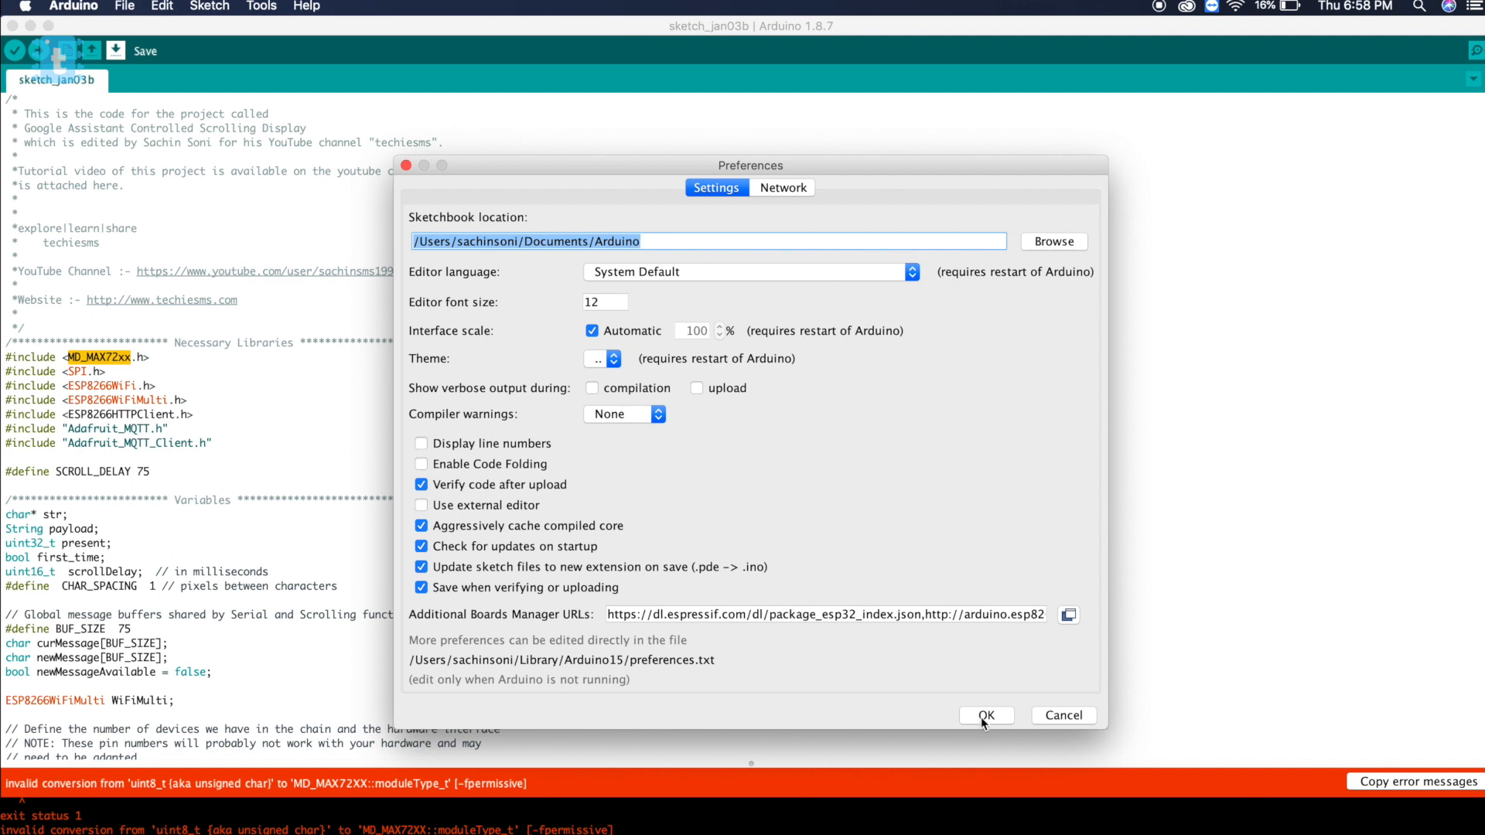
{"action": "mouse_move", "coordinate": [299, 555]}
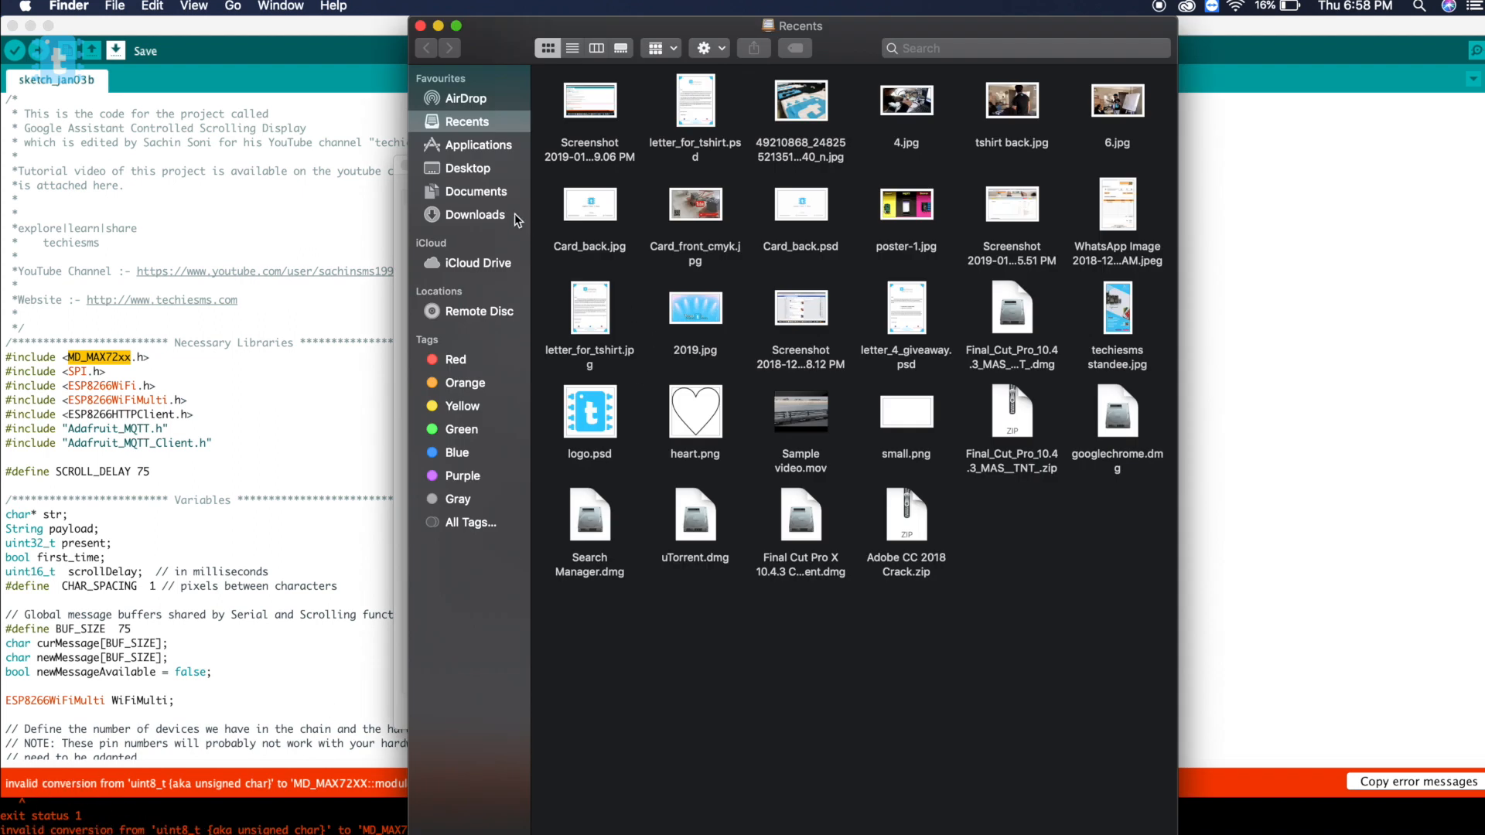
- Move the MD_MAX72XX folder in Arduino/libraries to the Trash
{"action": "left_click", "coordinate": [426, 48]}
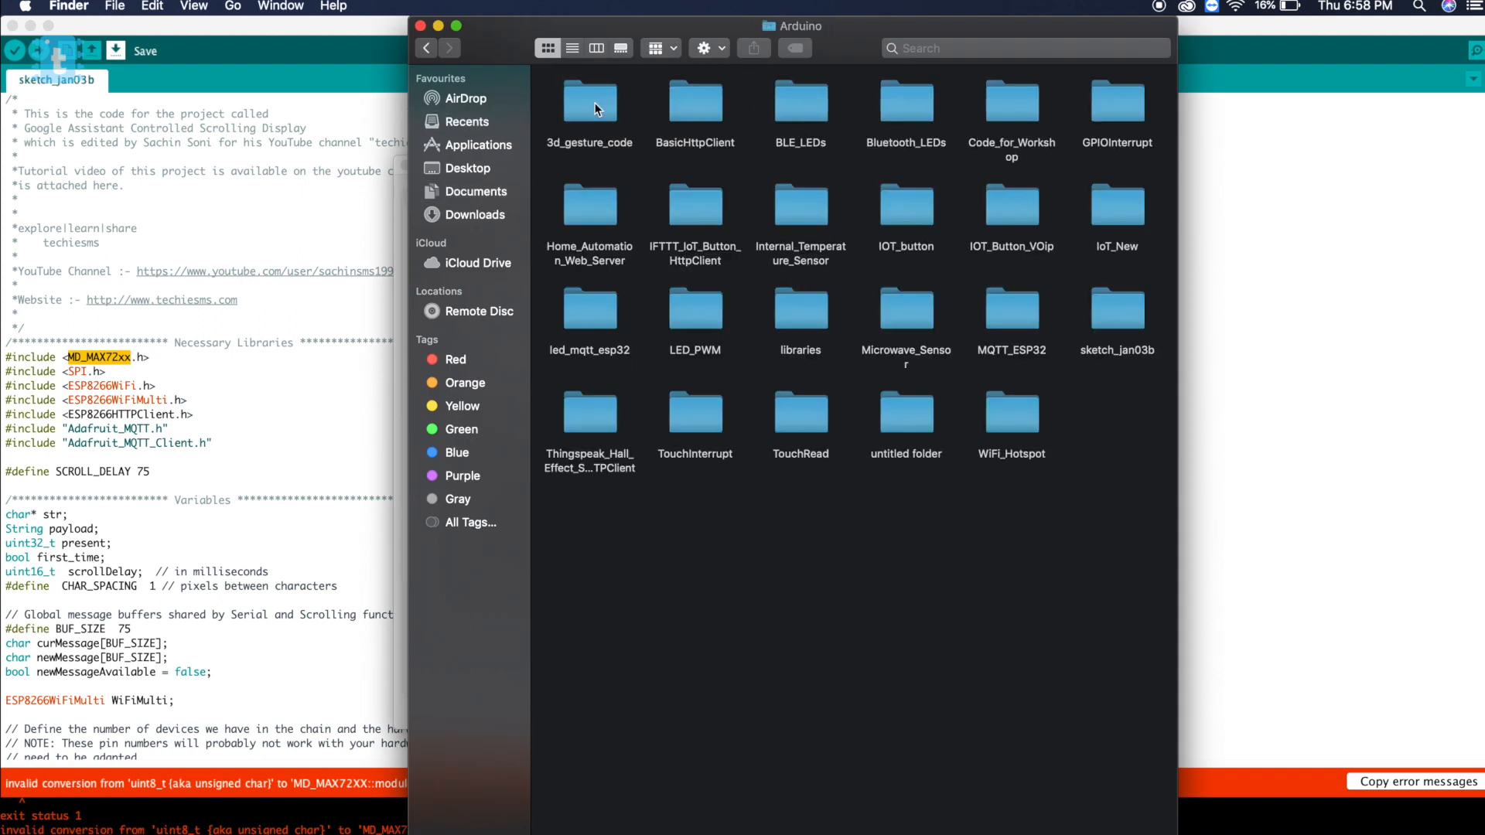
{"action": "left_click", "coordinate": [800, 309]}
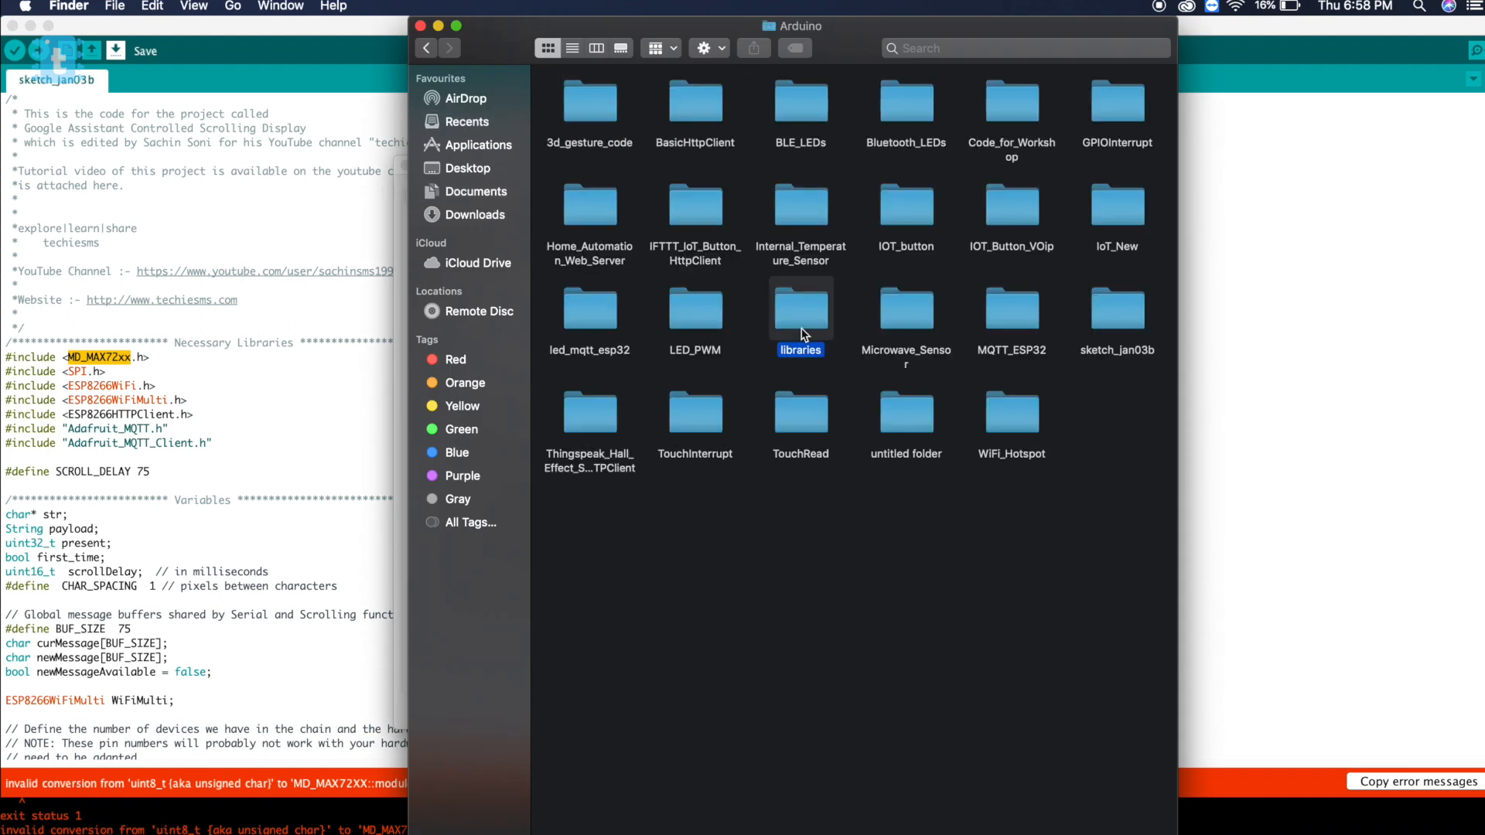
{"action": "double_click", "coordinate": [800, 309]}
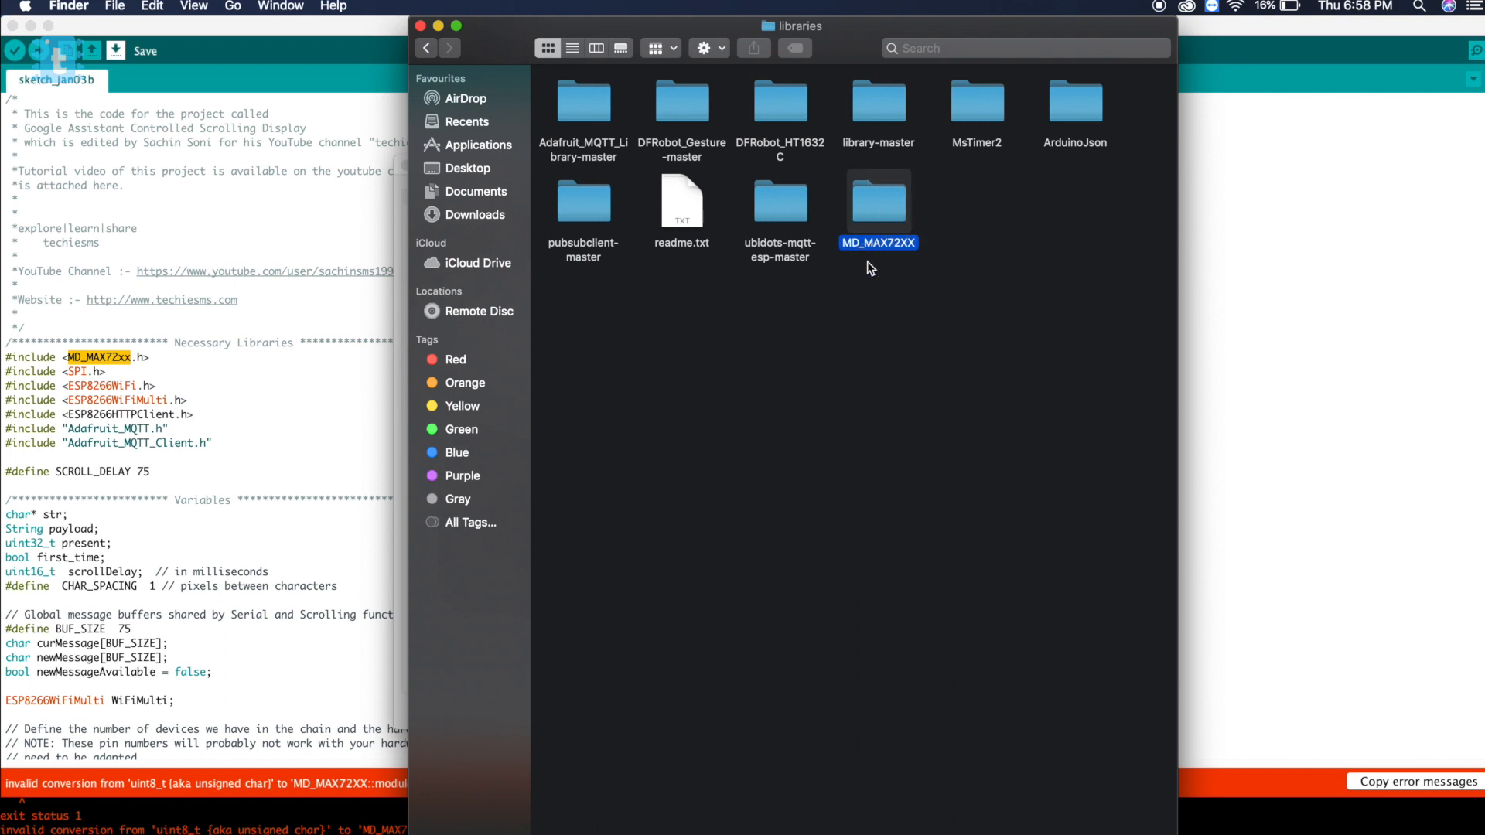
{"action": "right_click", "coordinate": [876, 203]}
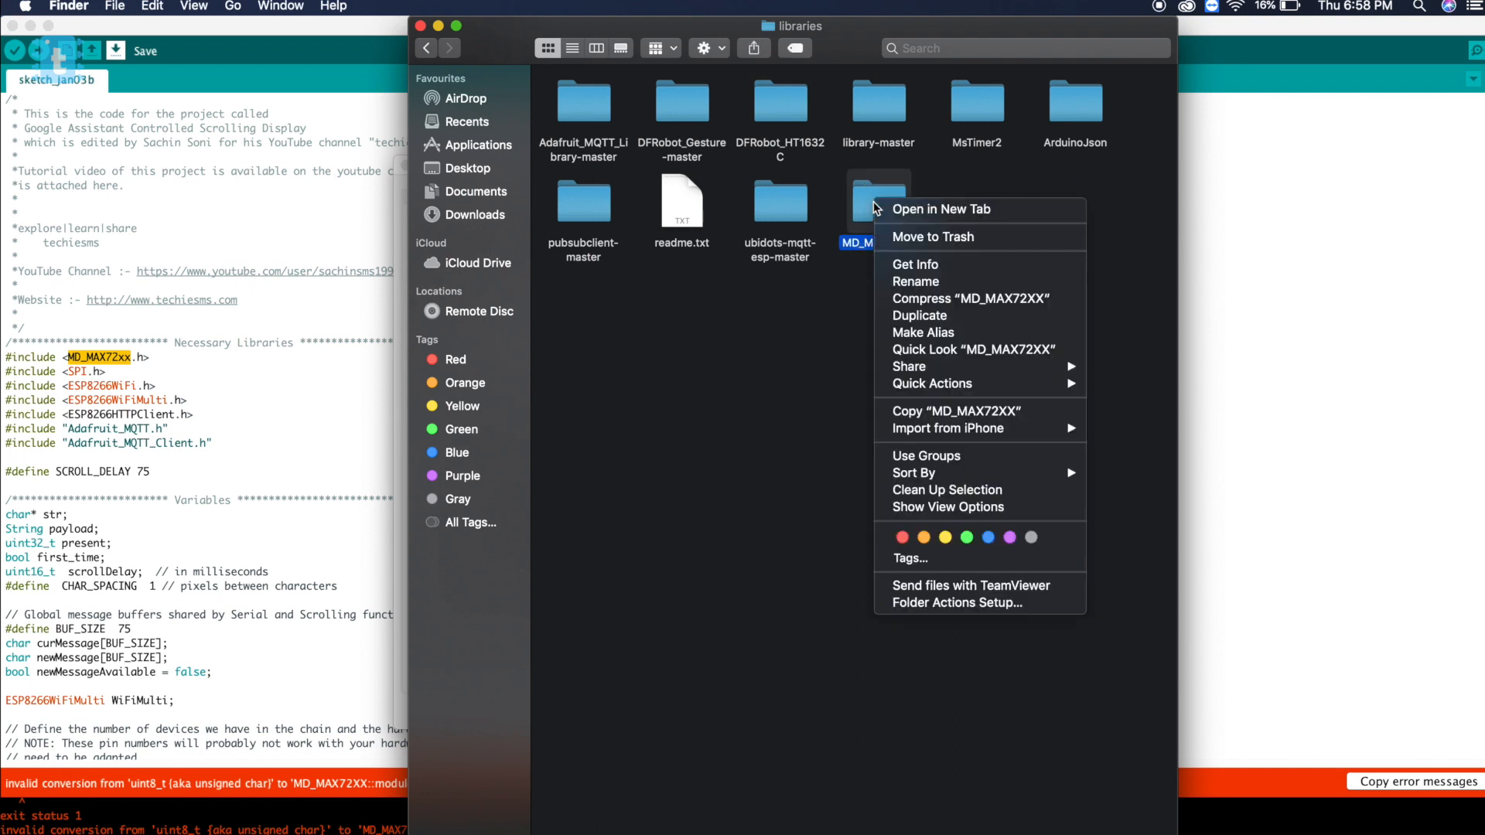
{"action": "left_click", "coordinate": [909, 240]}
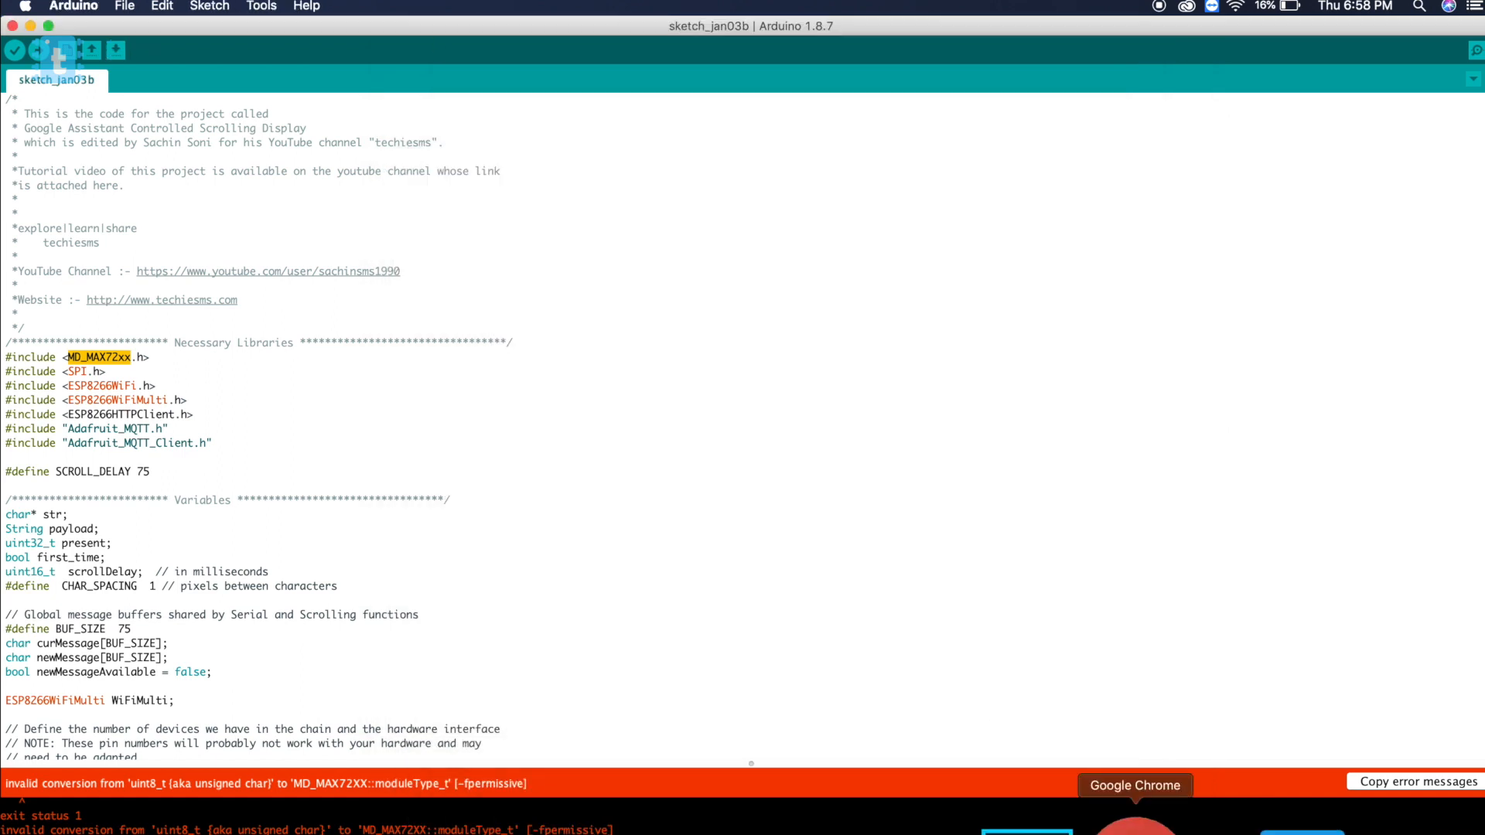
- From the owner's Google-Assistant-Controlled-Scrolling-Display repo, download MD_MAX72XX-master.zip
{"action": "left_click", "coordinate": [1134, 785]}
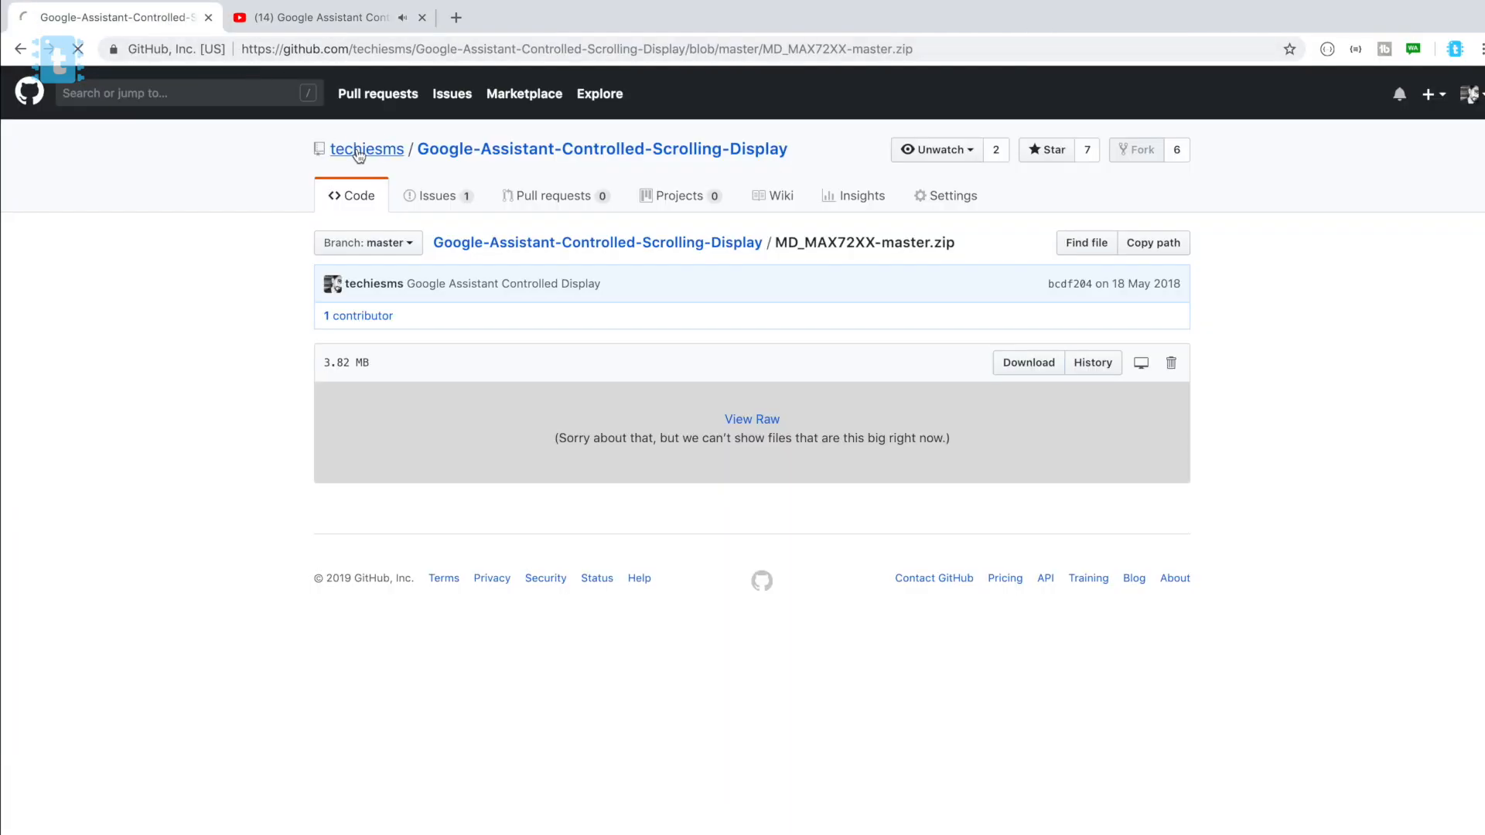
{"action": "left_click", "coordinate": [366, 148]}
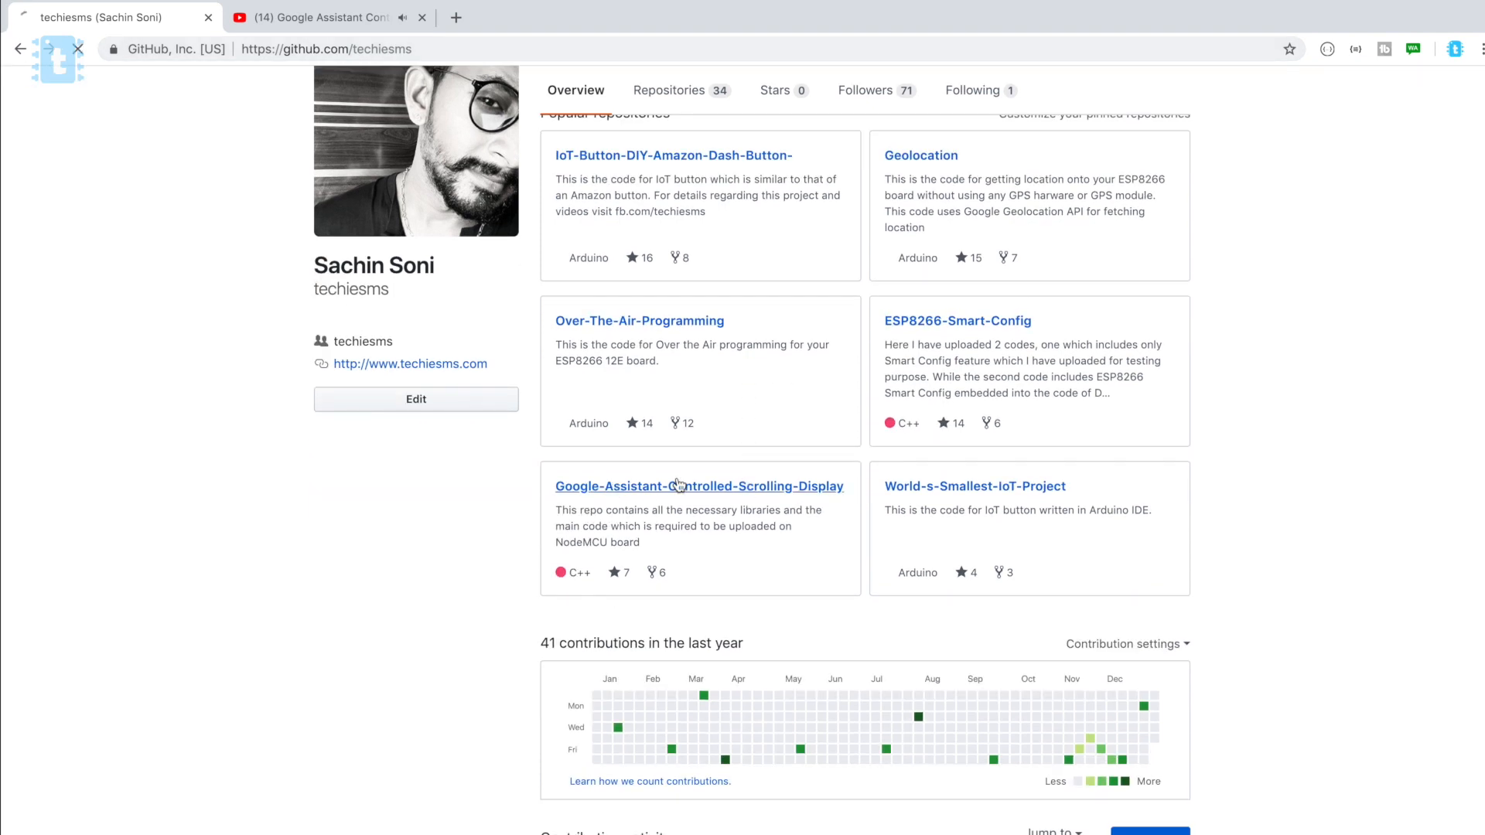
{"action": "left_click", "coordinate": [699, 485]}
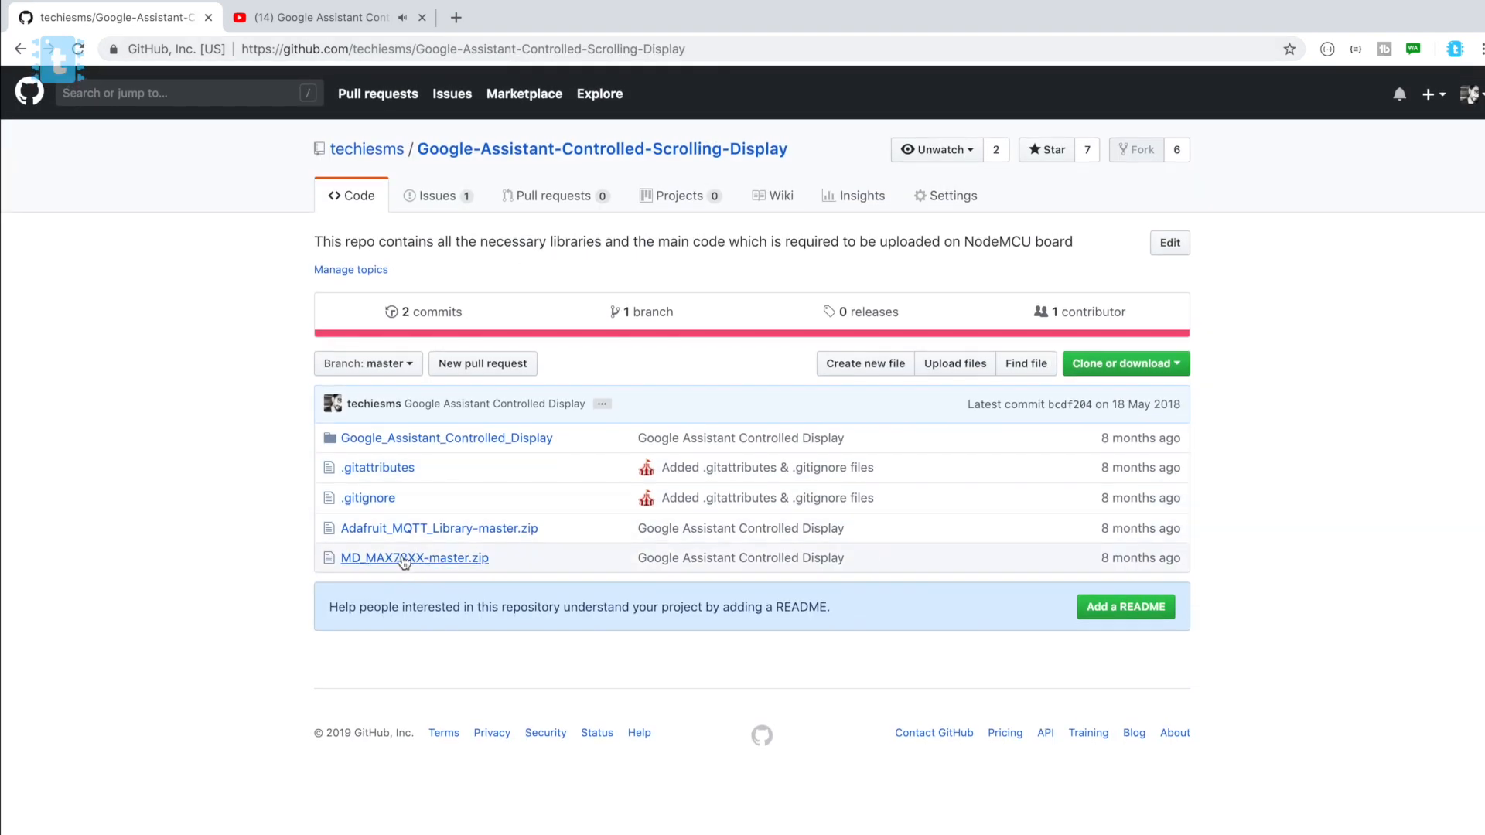
{"action": "left_click", "coordinate": [414, 557]}
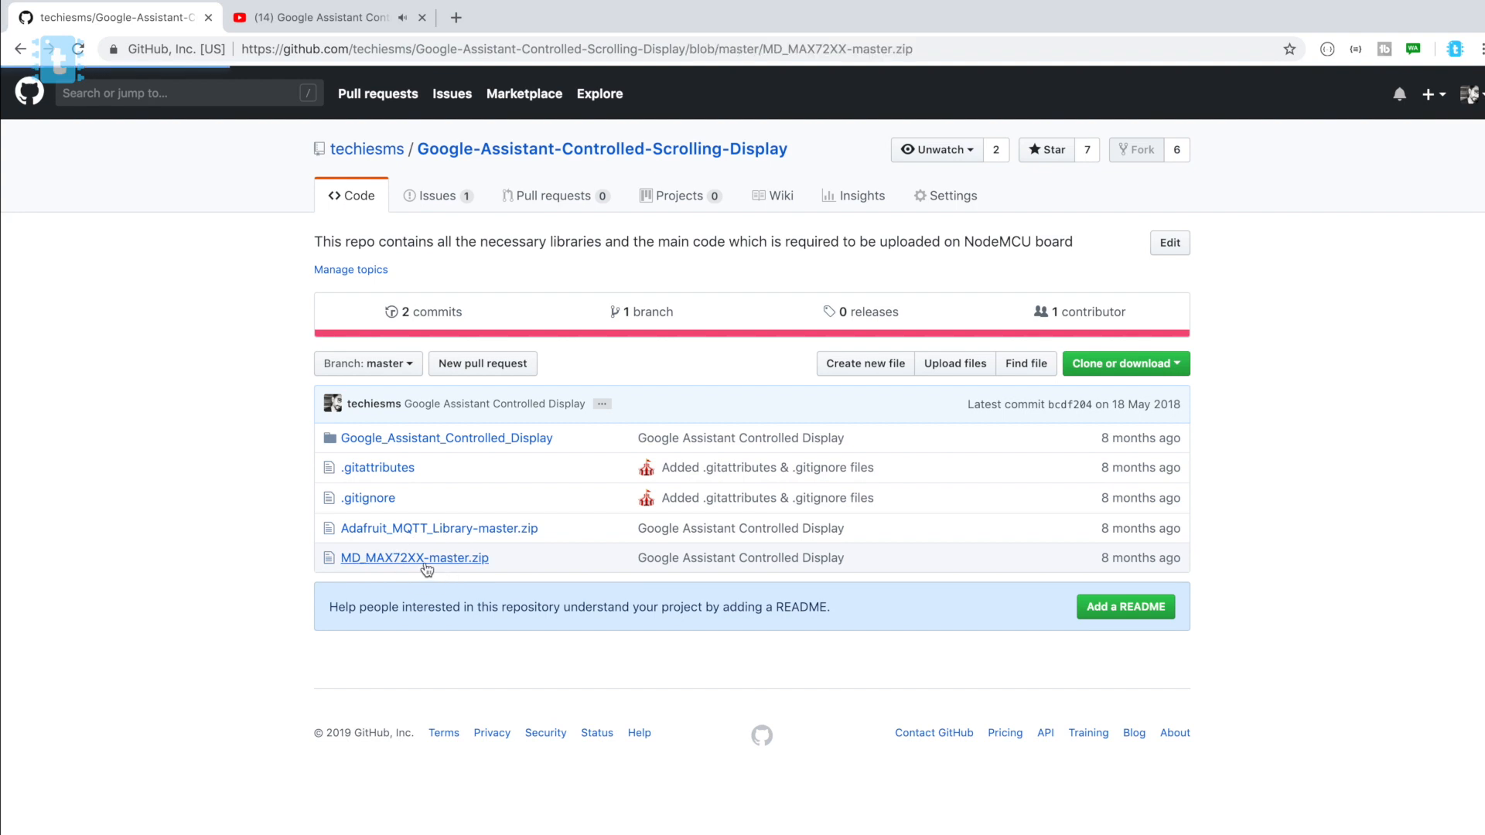
{"action": "left_click", "coordinate": [413, 557]}
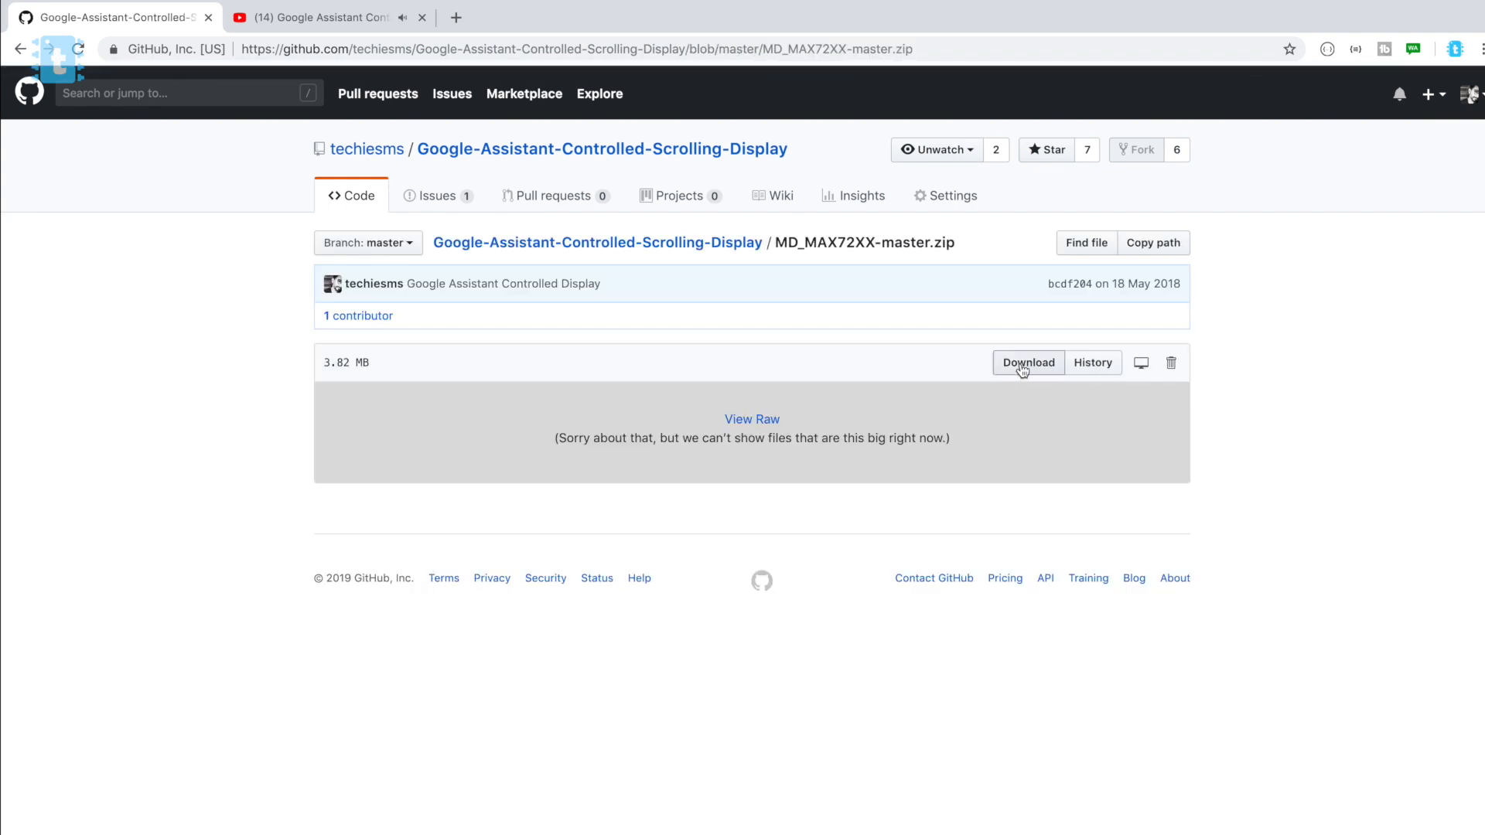
{"action": "left_click", "coordinate": [1028, 362]}
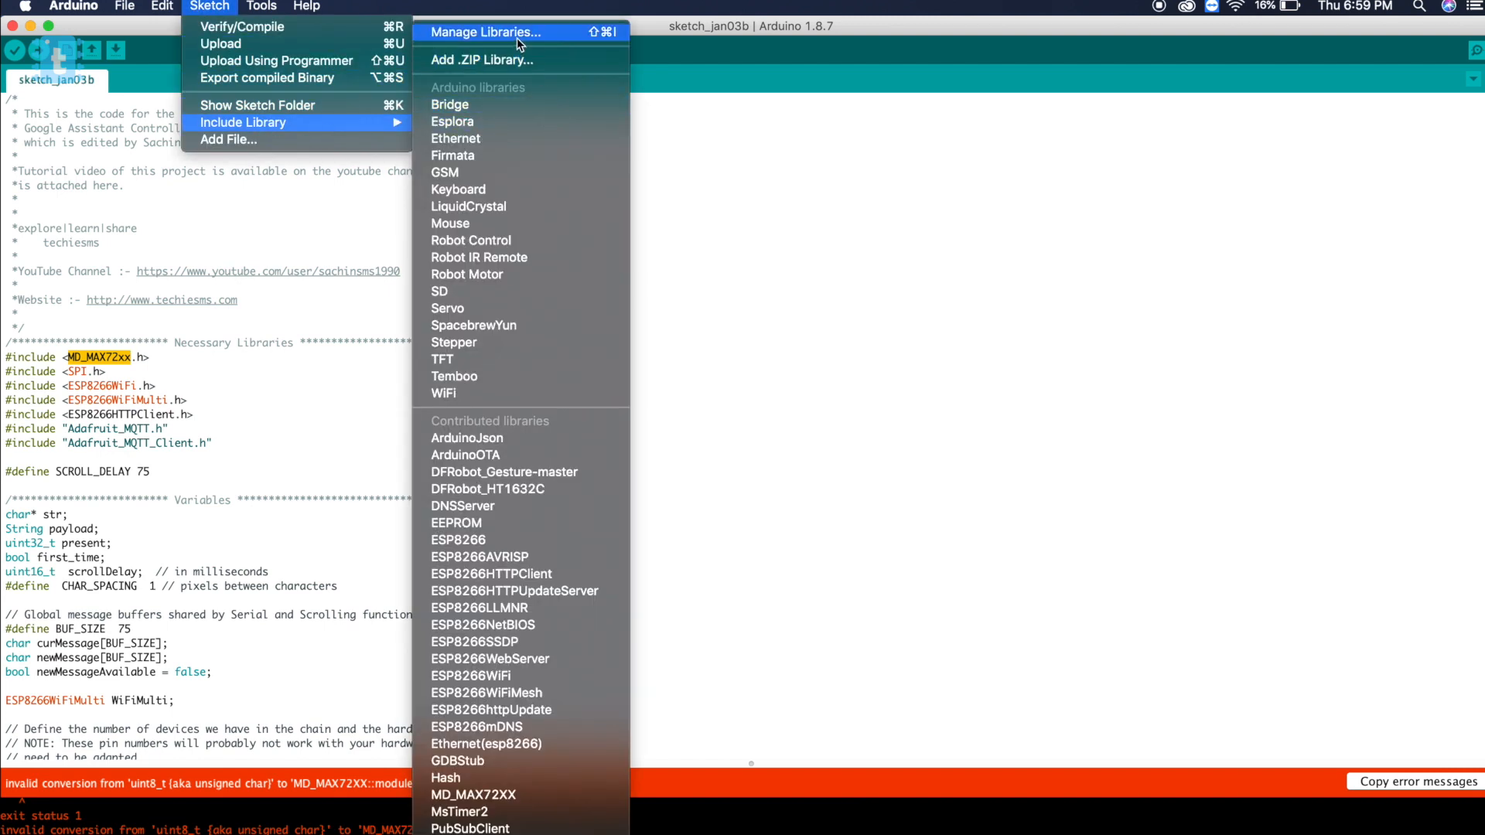
- Add MD_MAX72XX-master.zip from Downloads as a ZIP library
{"action": "left_click", "coordinate": [480, 59]}
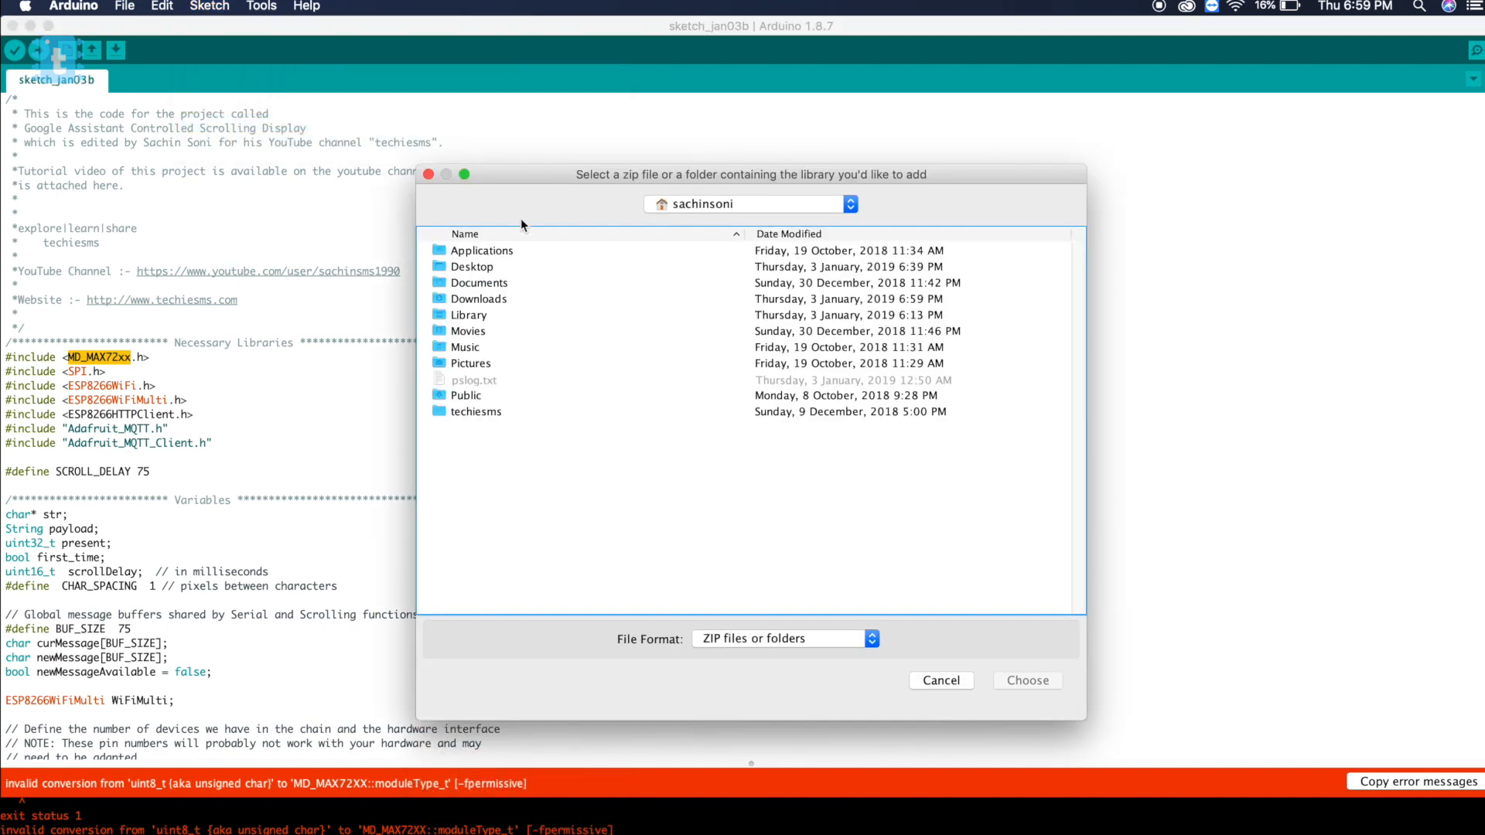
{"action": "double_click", "coordinate": [480, 298]}
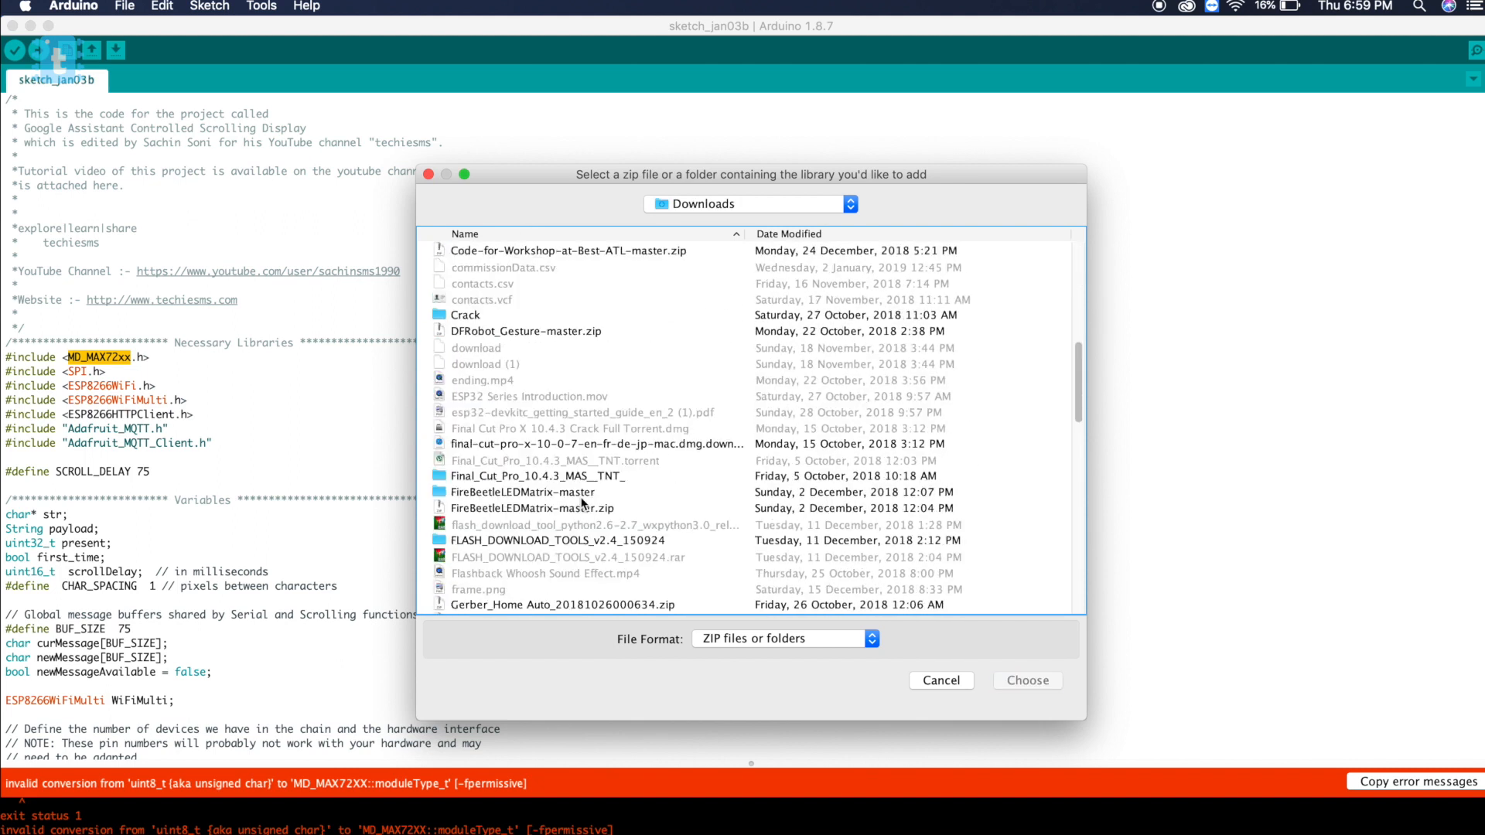
{"action": "scroll", "scroll_direction": "down", "scroll_amount": 3}
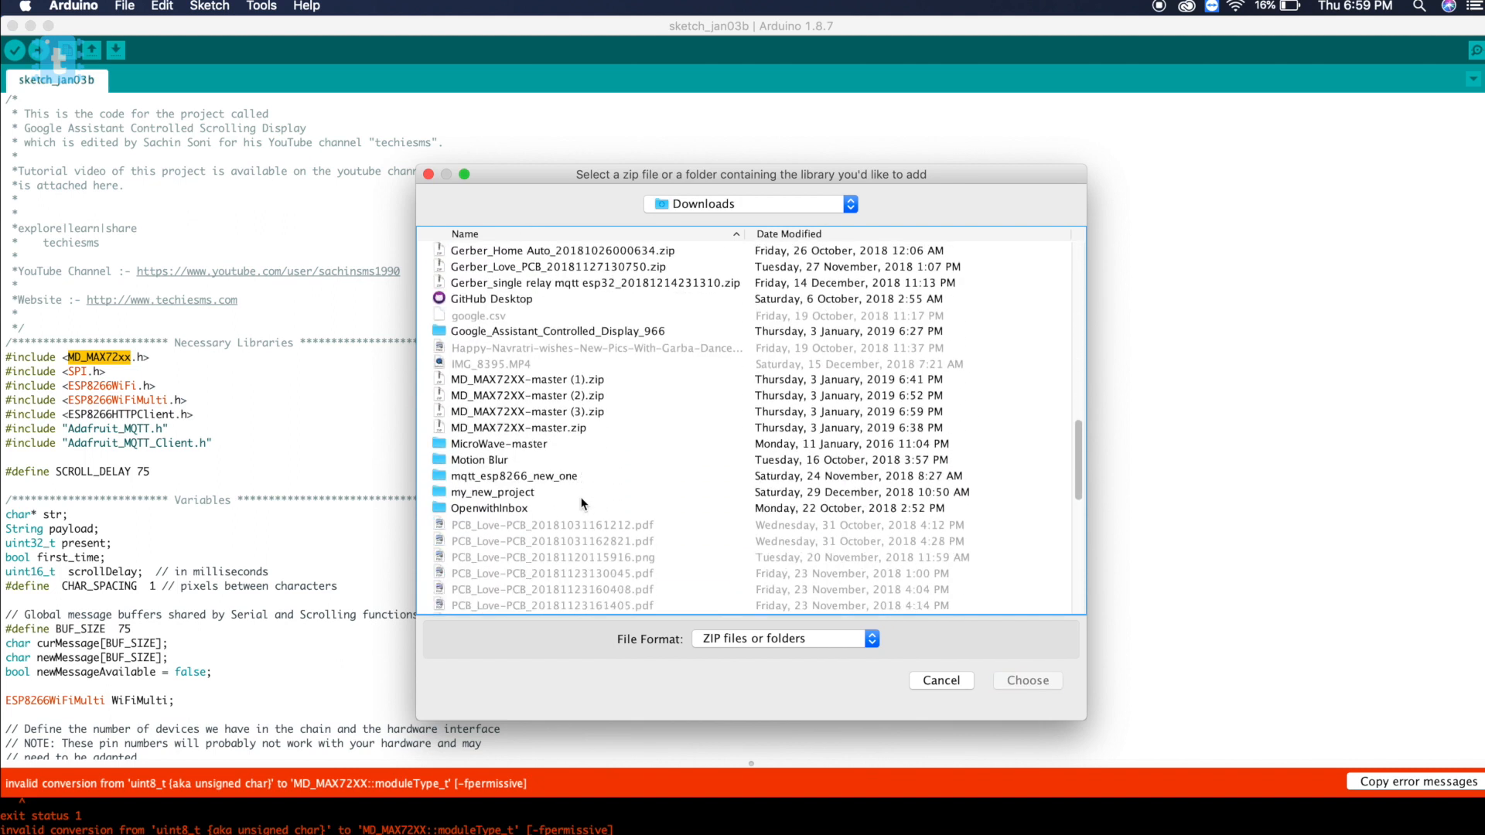
{"action": "left_click", "coordinate": [516, 427]}
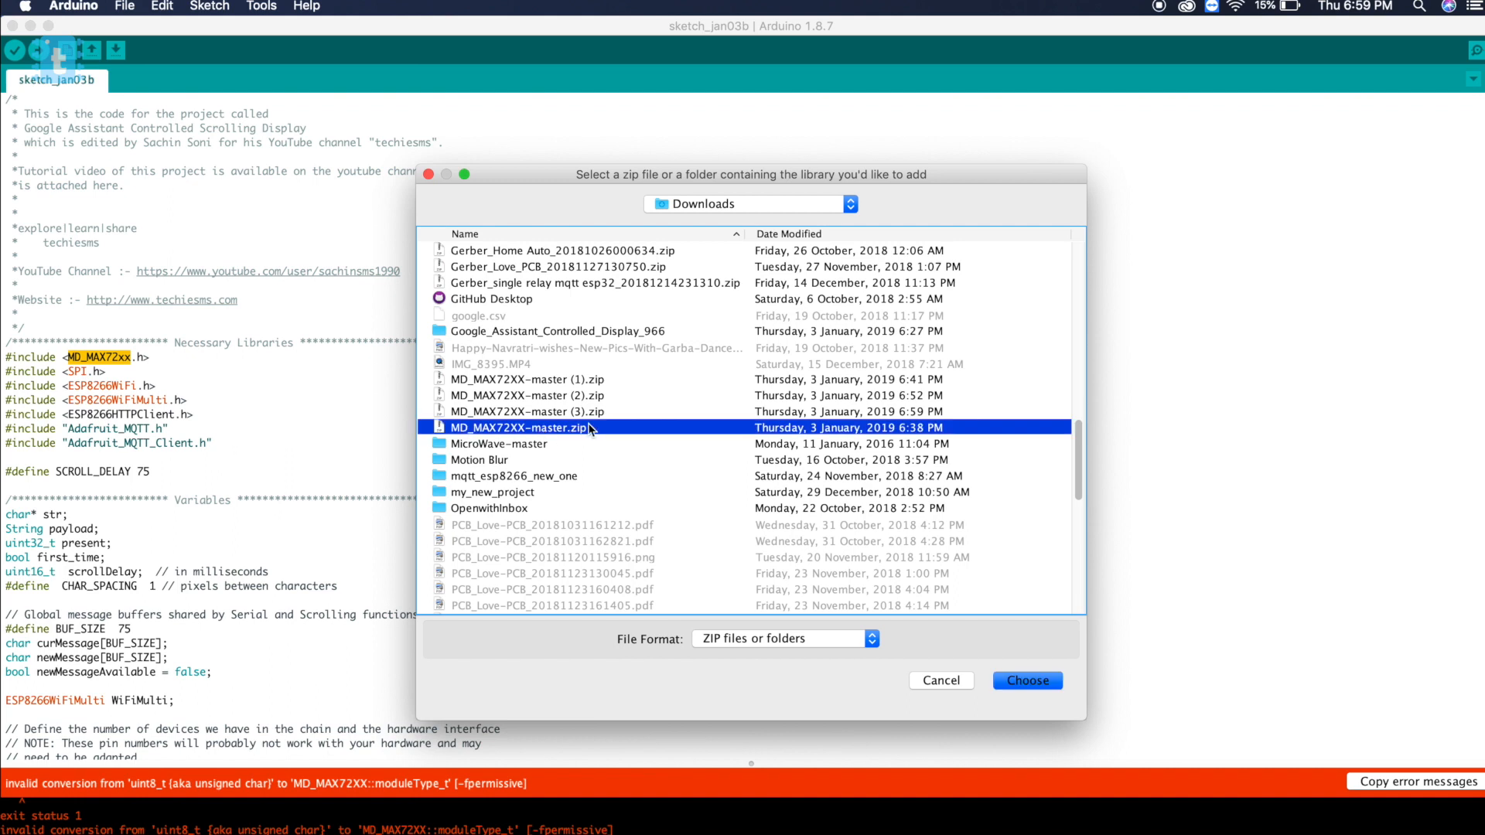
{"action": "mouse_move", "coordinate": [904, 579]}
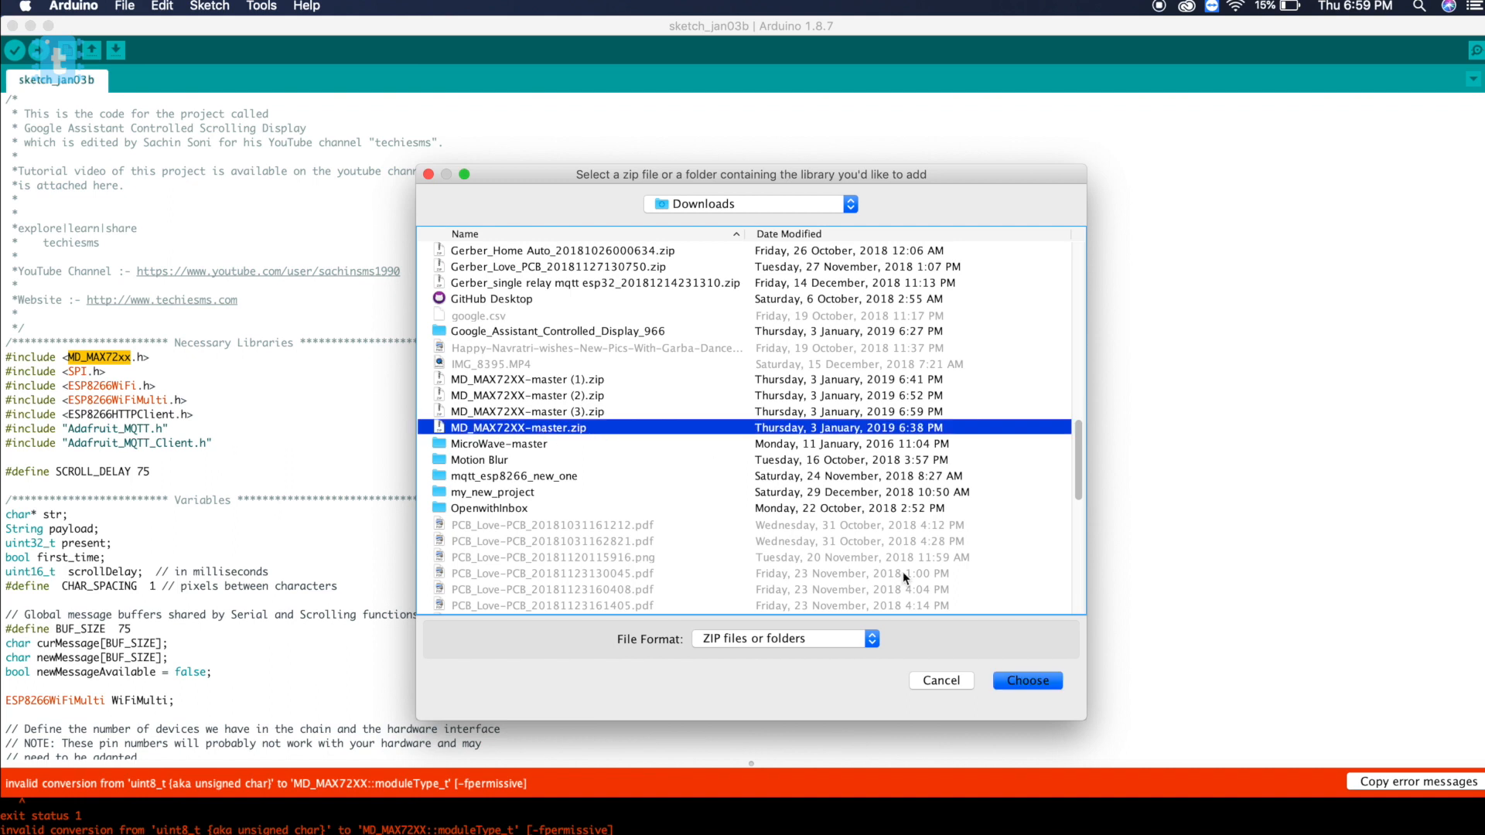
{"action": "left_click", "coordinate": [1026, 679]}
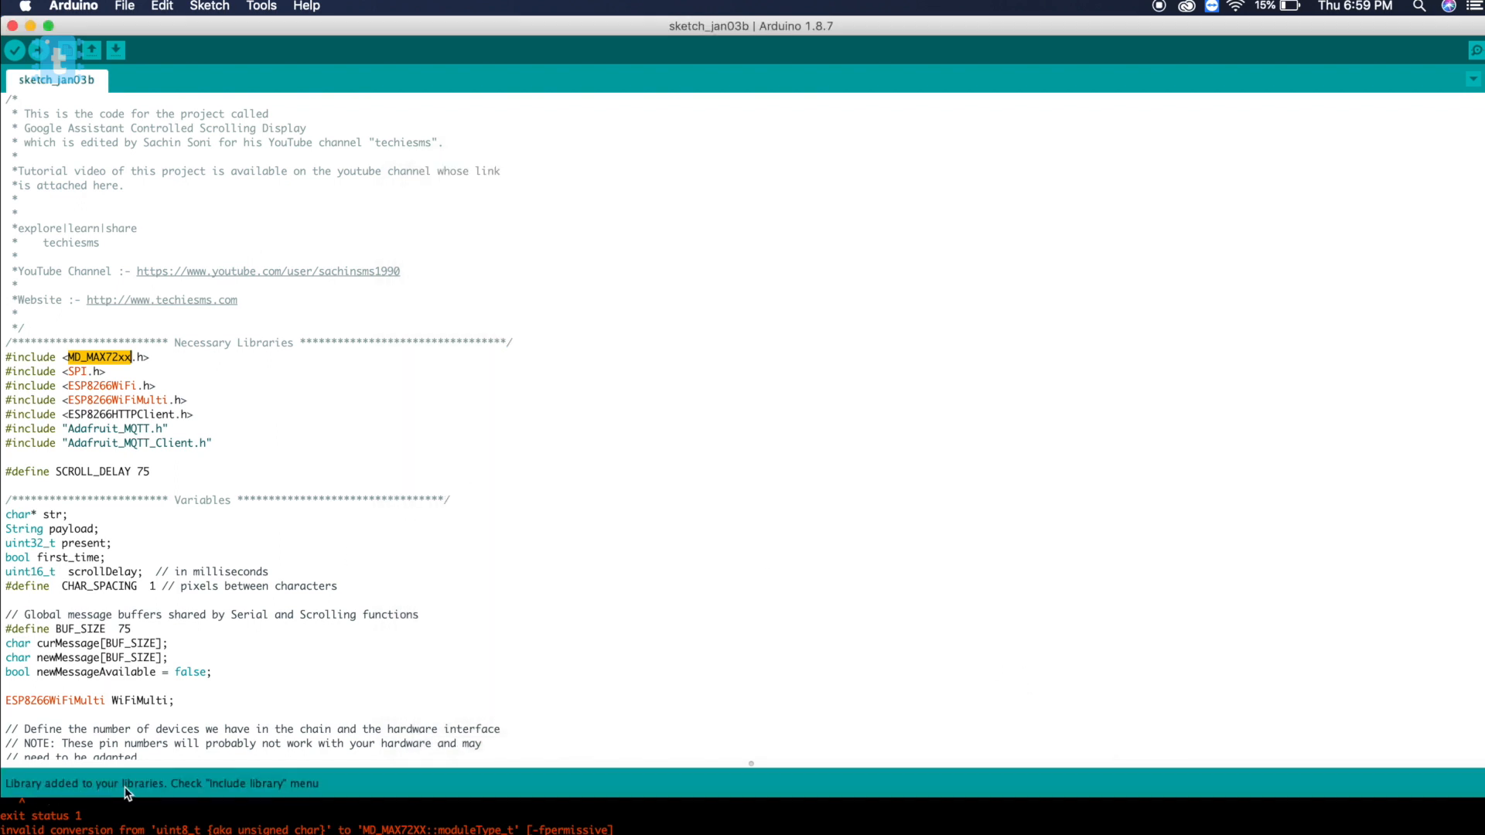
{"action": "mouse_move", "coordinate": [156, 329]}
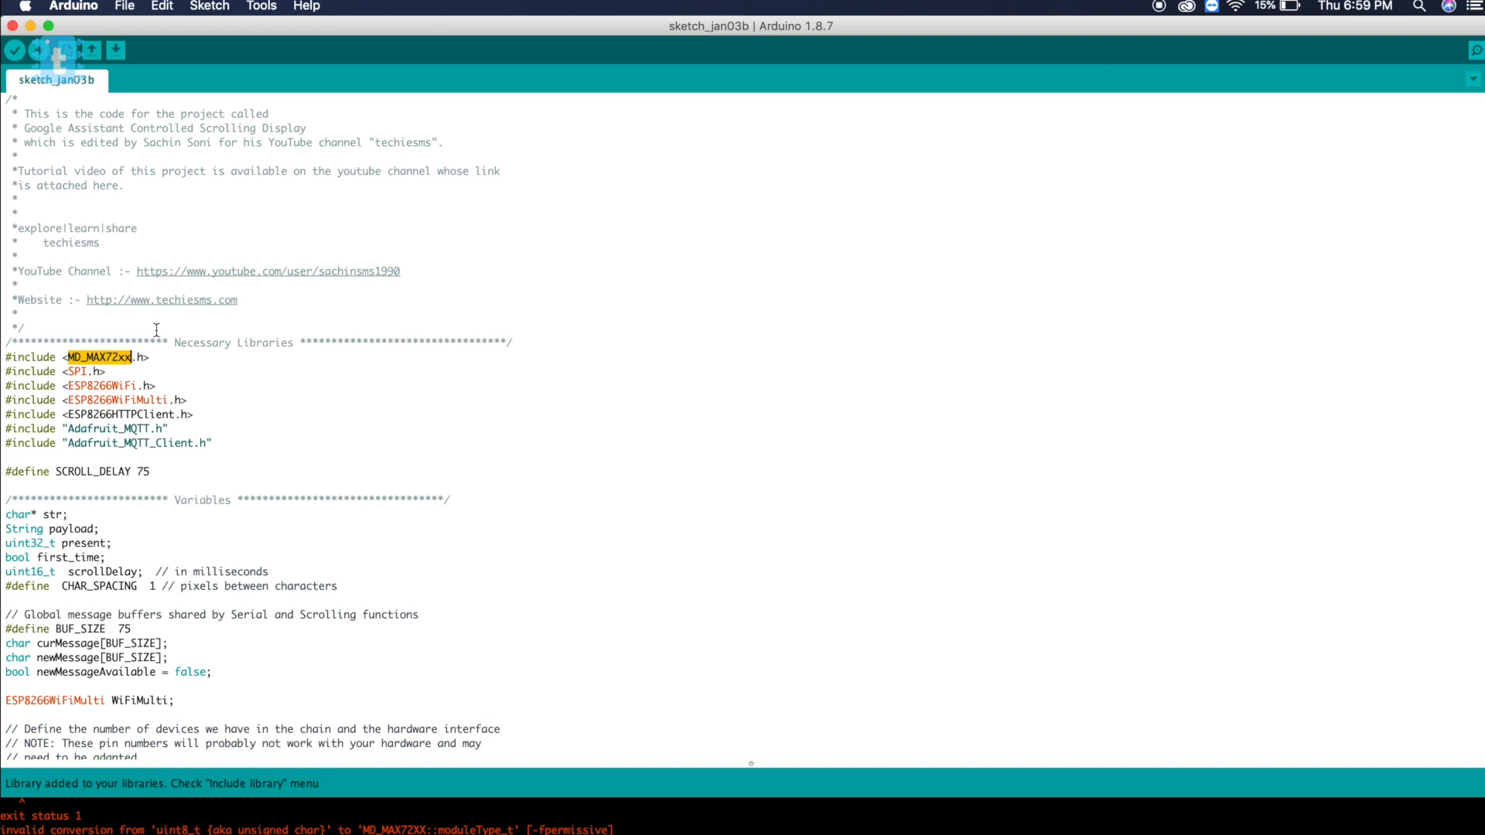
- Verify the sketch again with the new MD_MAX72XX library installed
{"action": "left_click", "coordinate": [14, 50]}
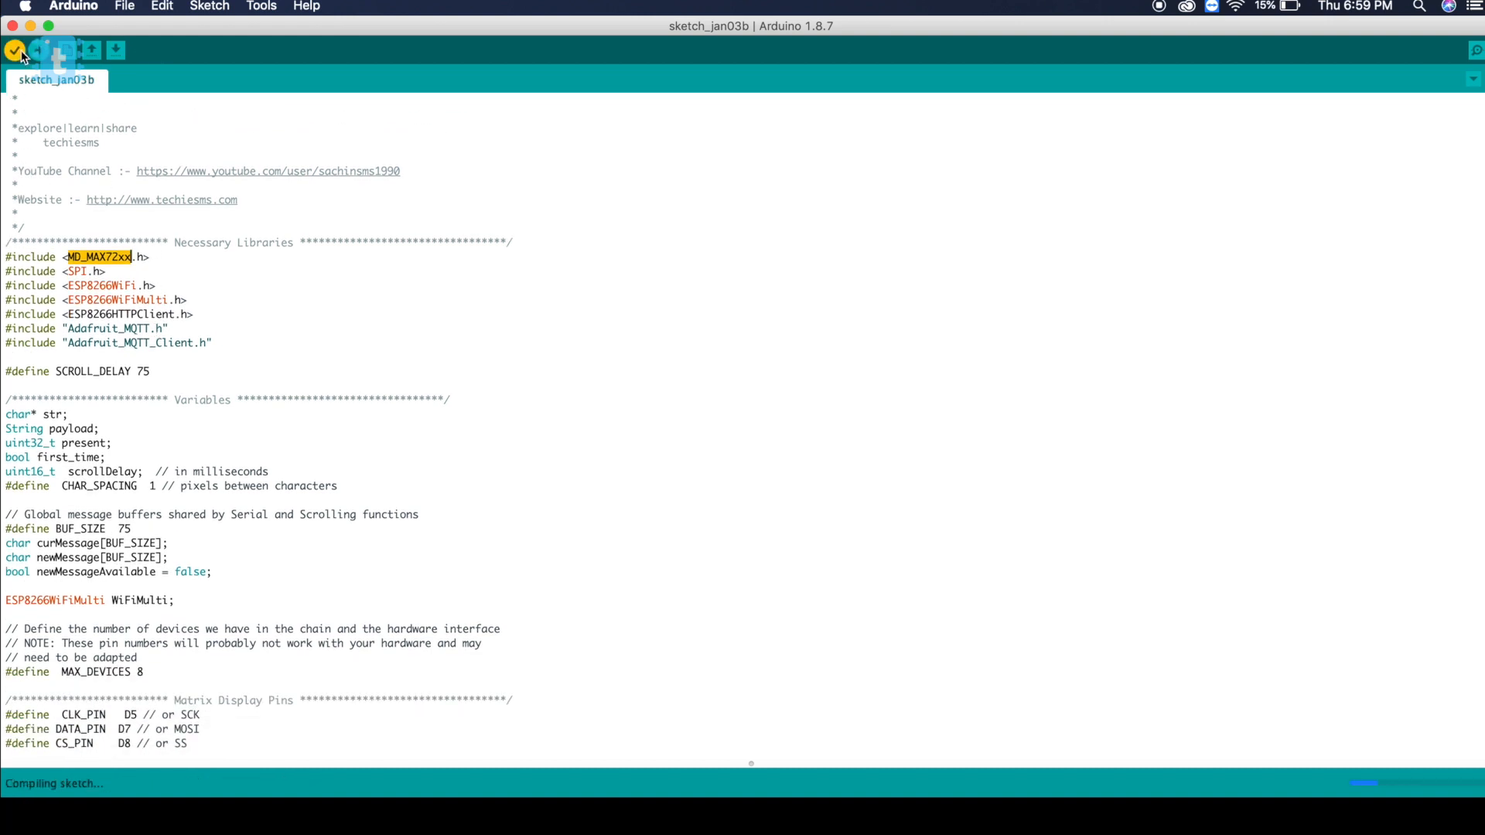
{"action": "mouse_move", "coordinate": [357, 244]}
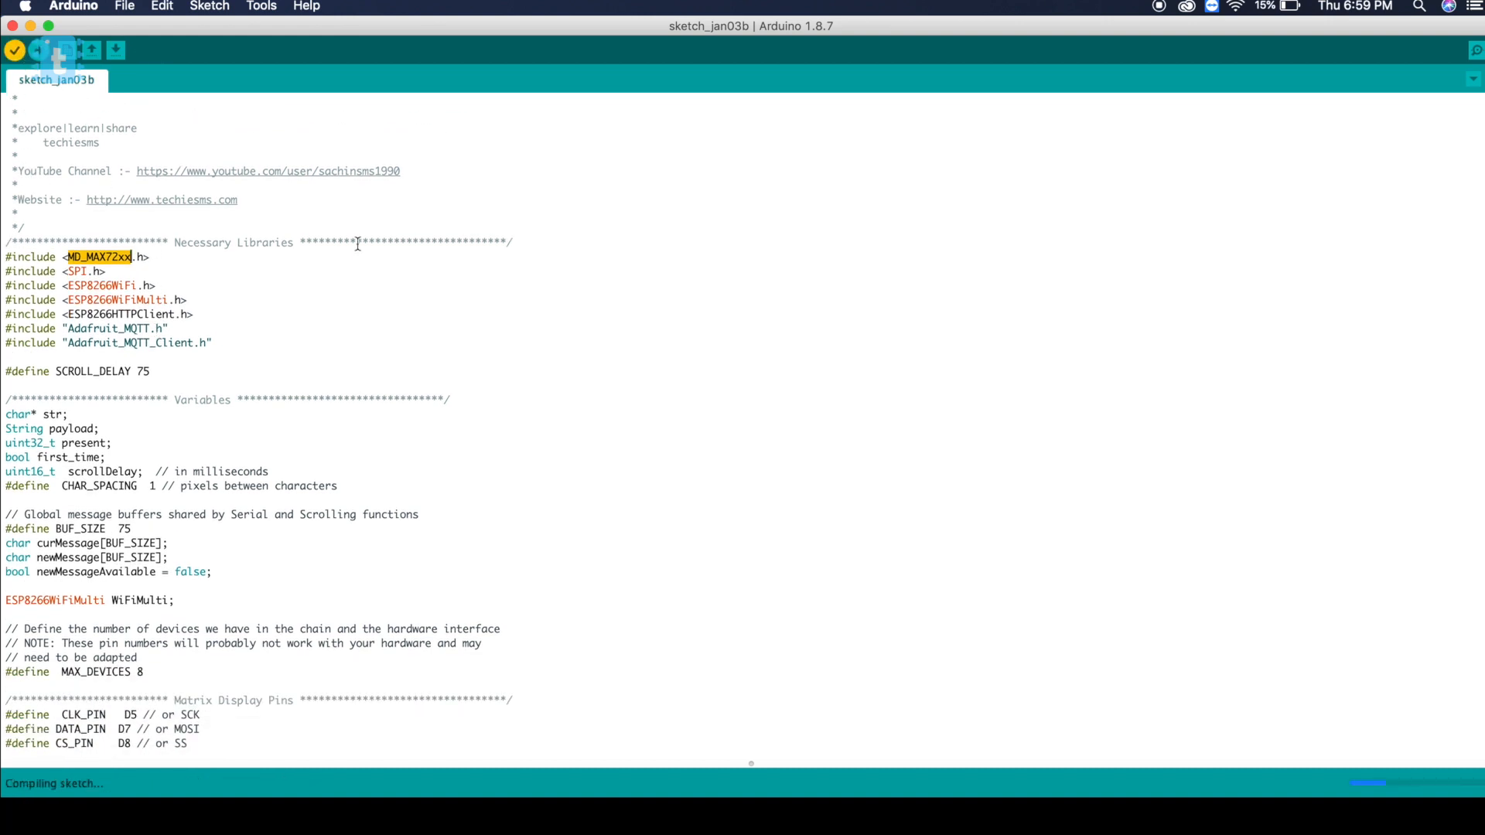